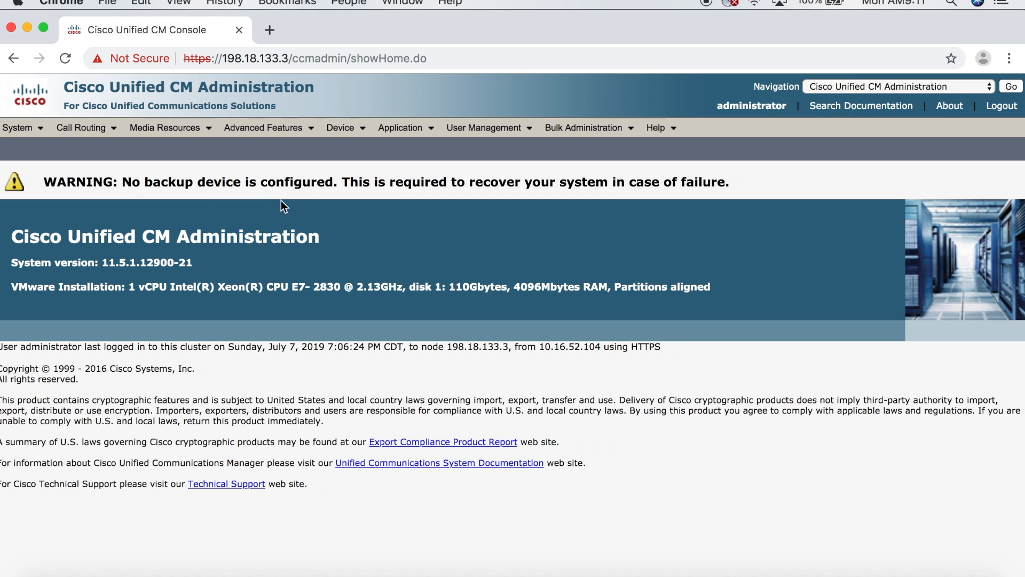
Open Service Parameters for server ucm-pub with the Cisco CallManager (Active) service.
click(18, 127)
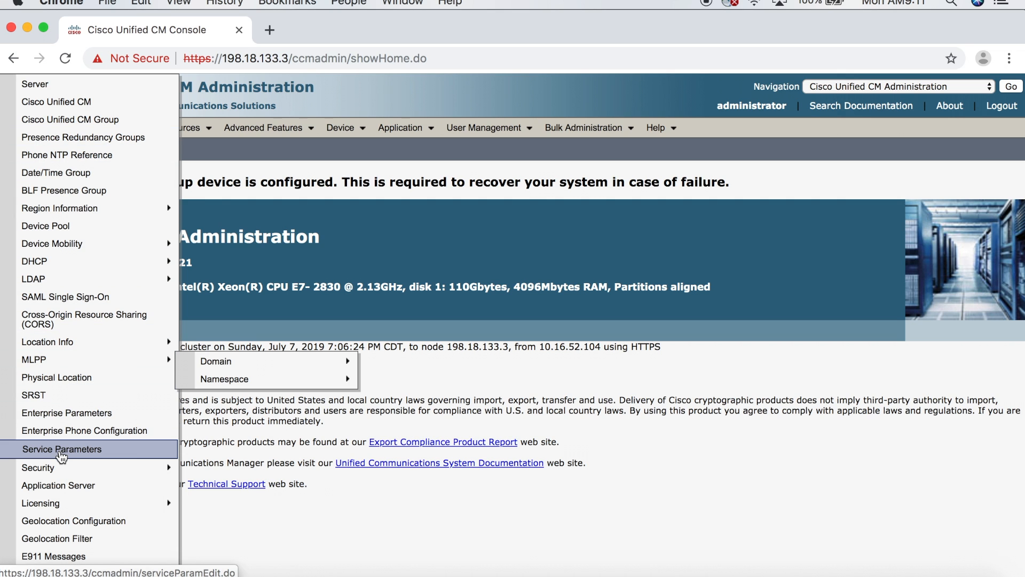
click(62, 448)
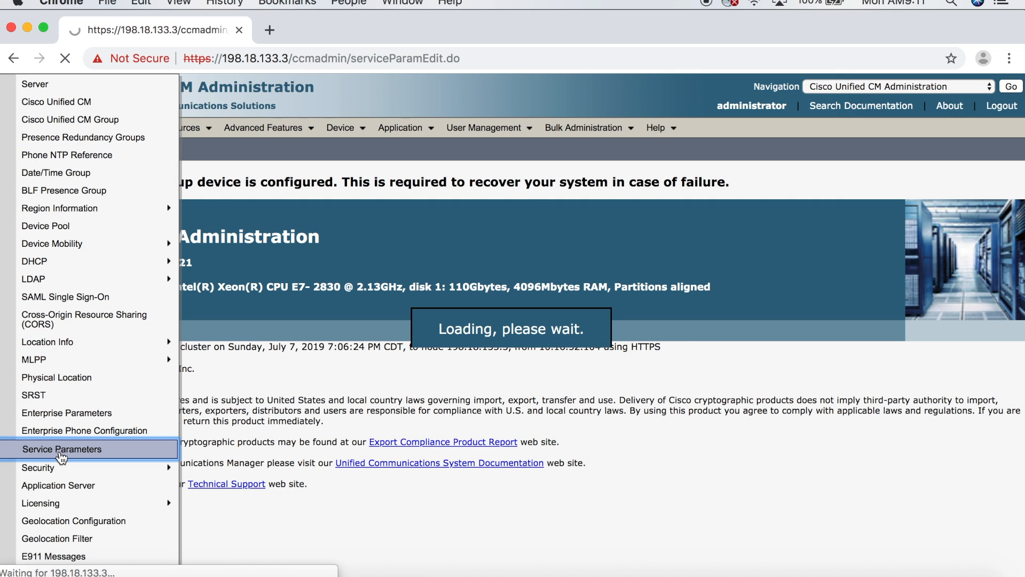
click(61, 449)
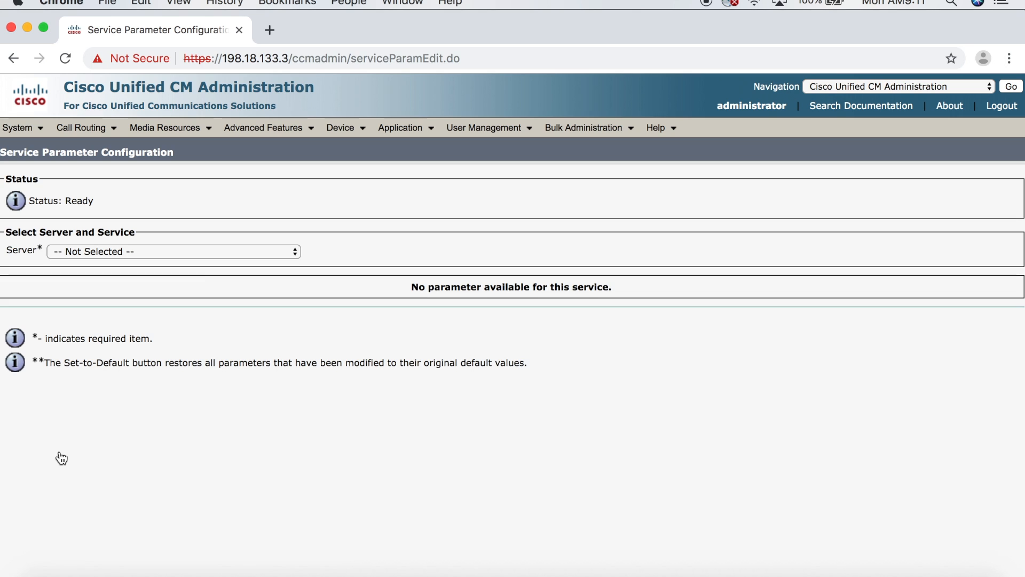
click(172, 251)
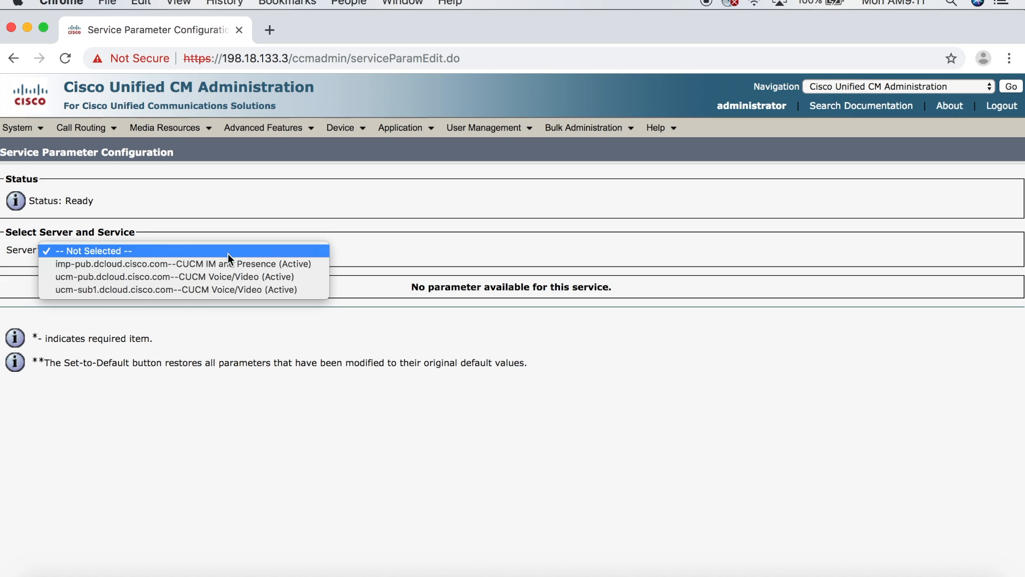
click(174, 276)
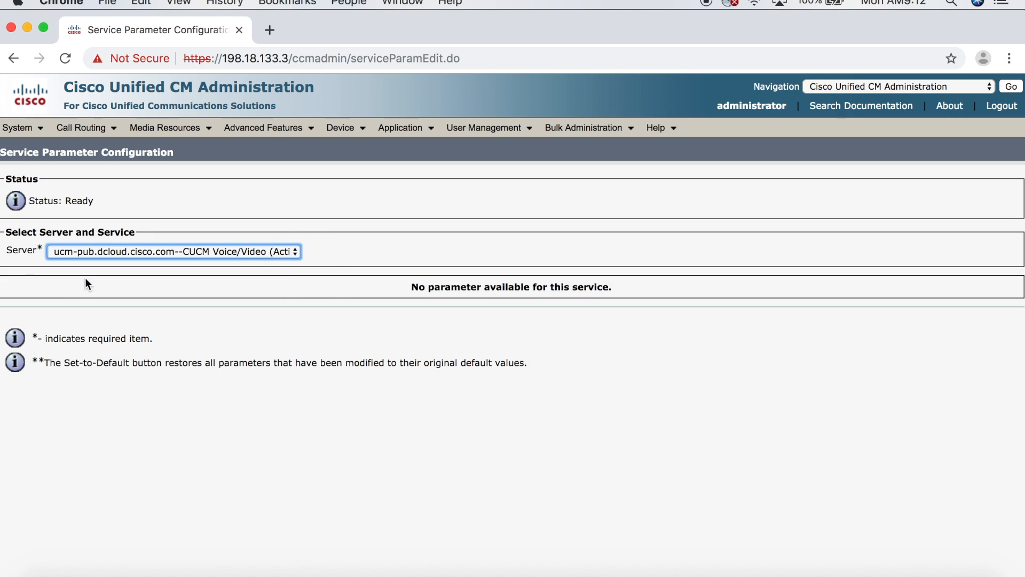
click(172, 250)
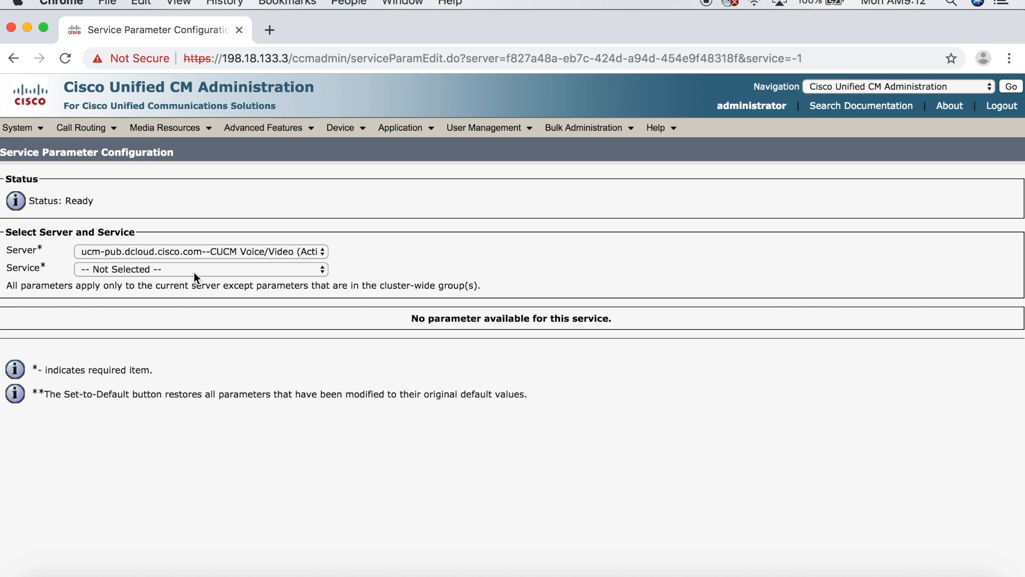
click(199, 269)
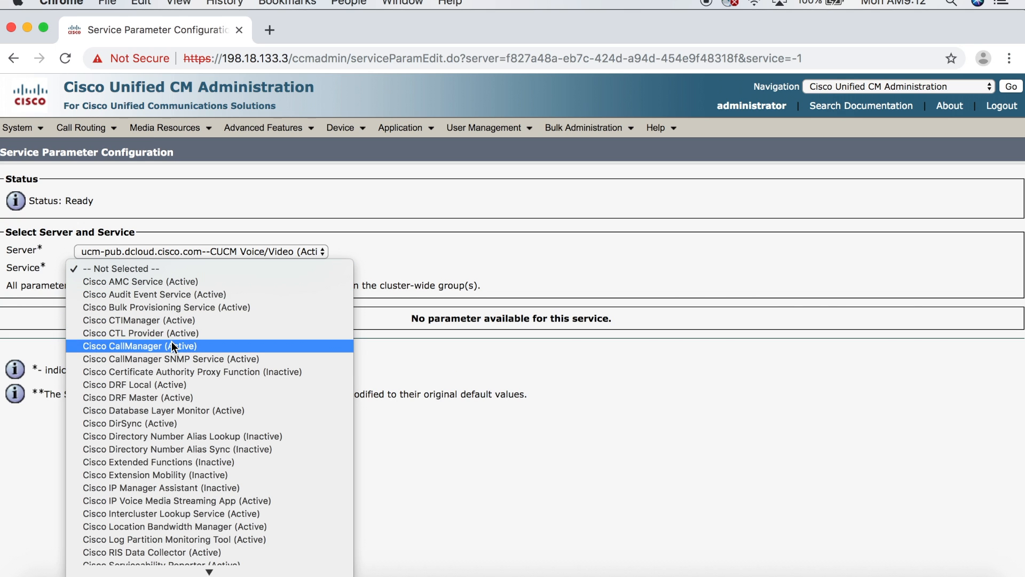
click(139, 346)
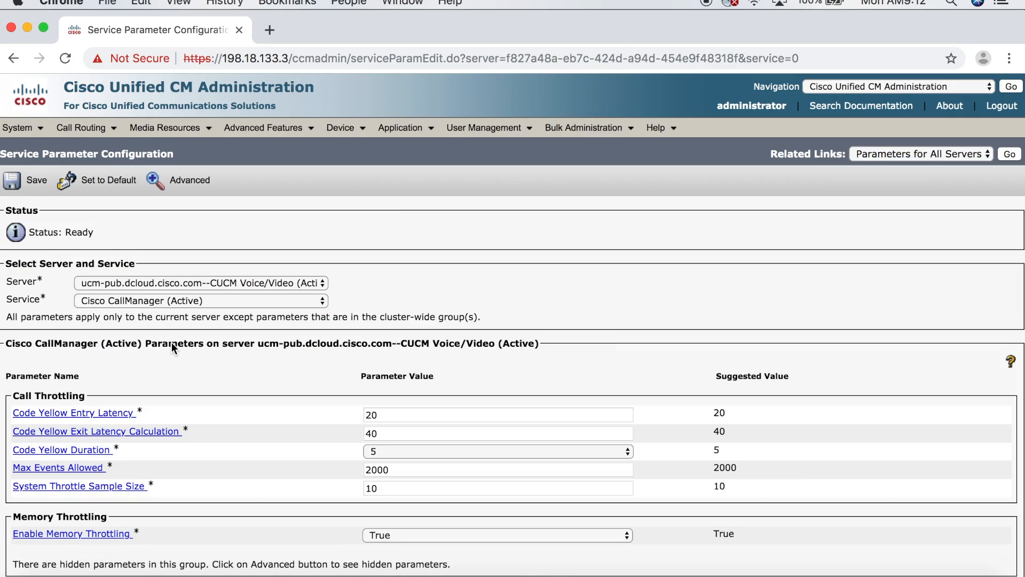
Set Automated Alternate Routing Enable to True under CCM Automated Alternate Routing and save.
scroll(down, 3)
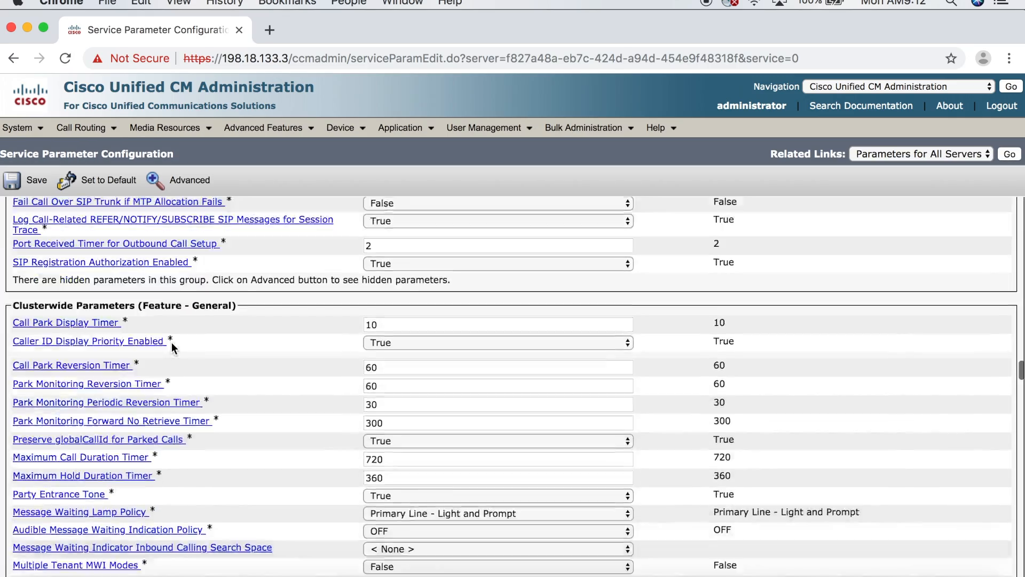
scroll(down, 3)
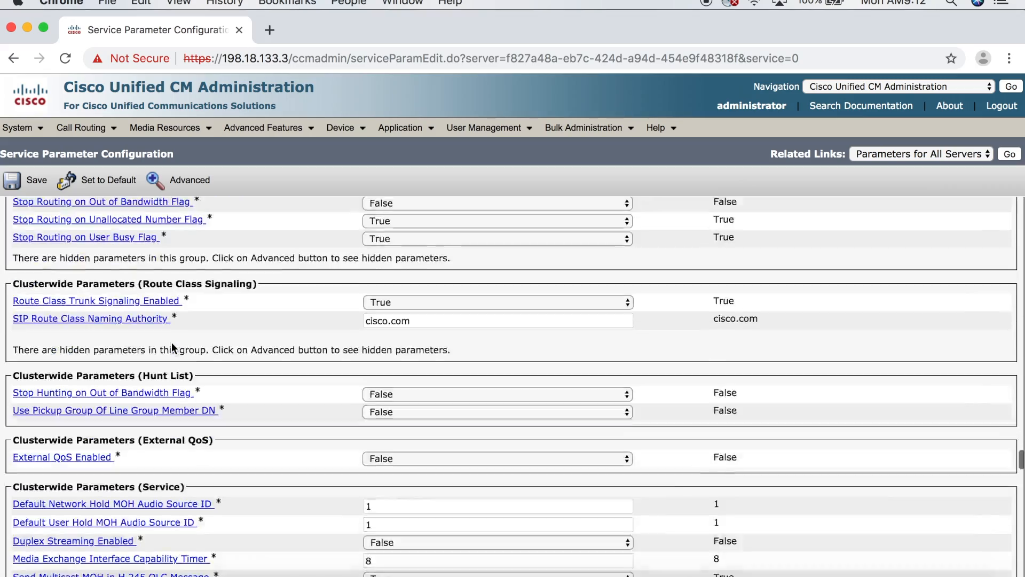
scroll(down, 3)
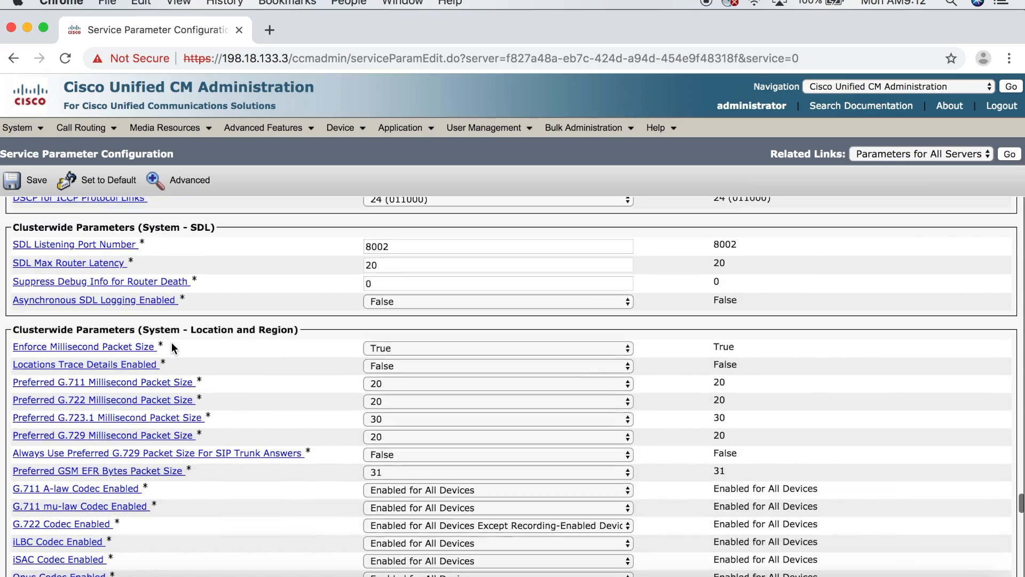
scroll(down, 3)
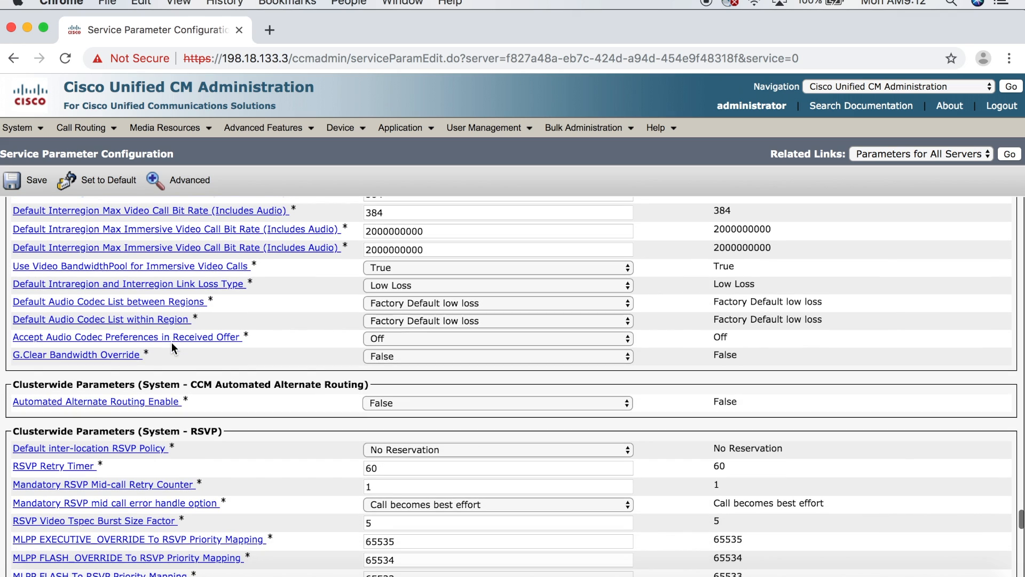
scroll(down, 3)
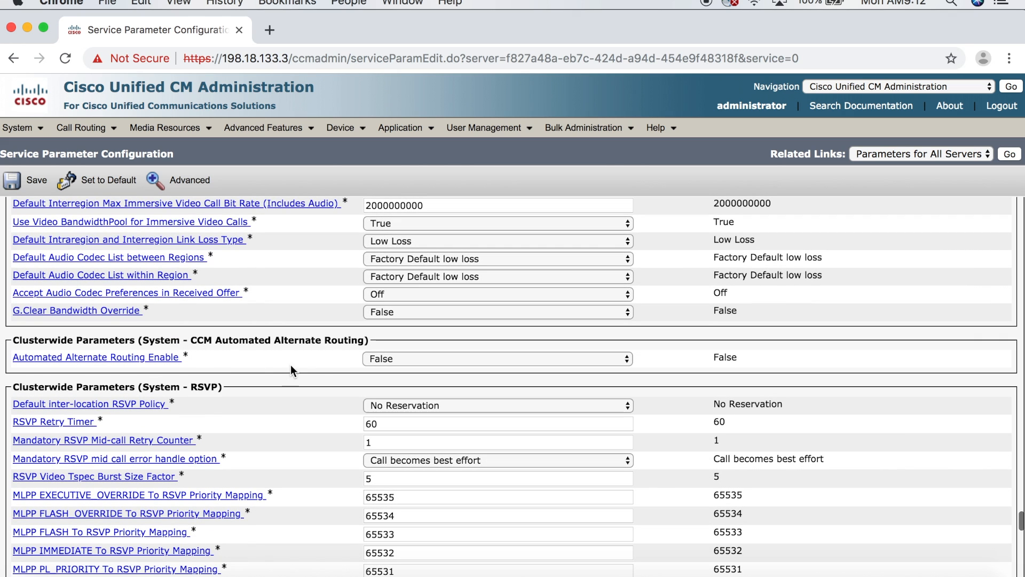
mouse_move(20, 361)
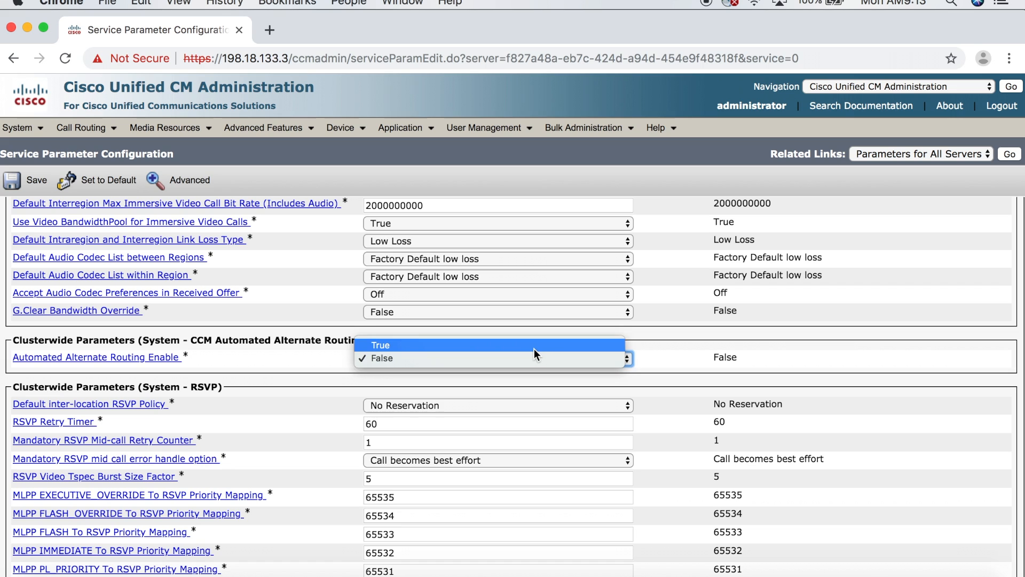
click(381, 344)
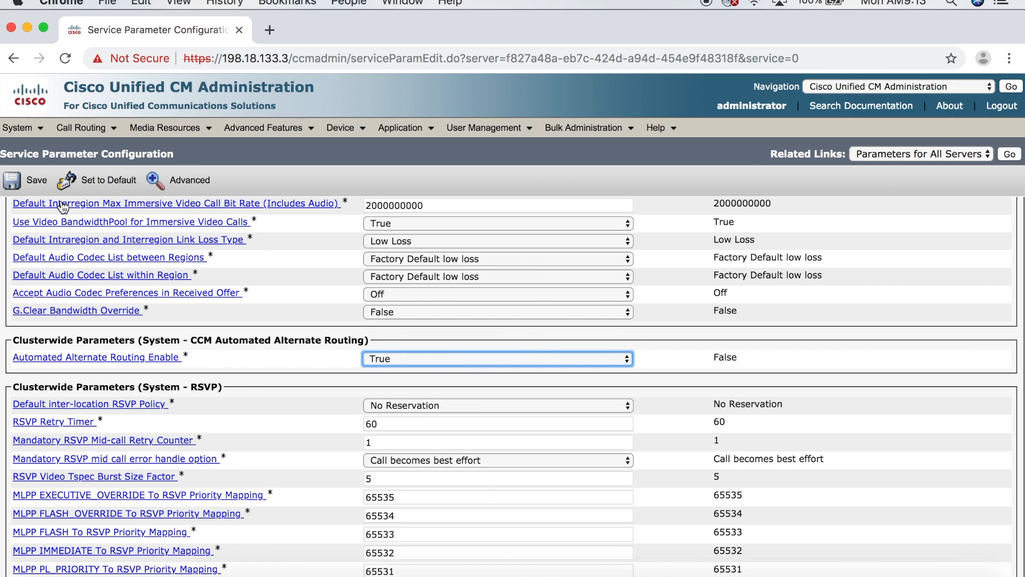
click(26, 180)
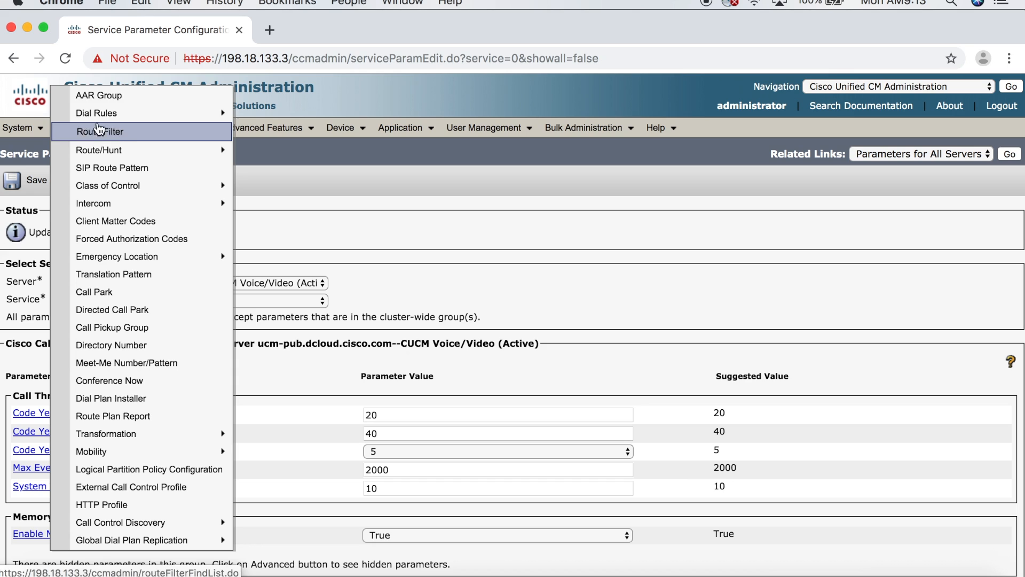
Add a new AAR group named DALLAS_AAR from the AAR Group list and save it.
click(100, 95)
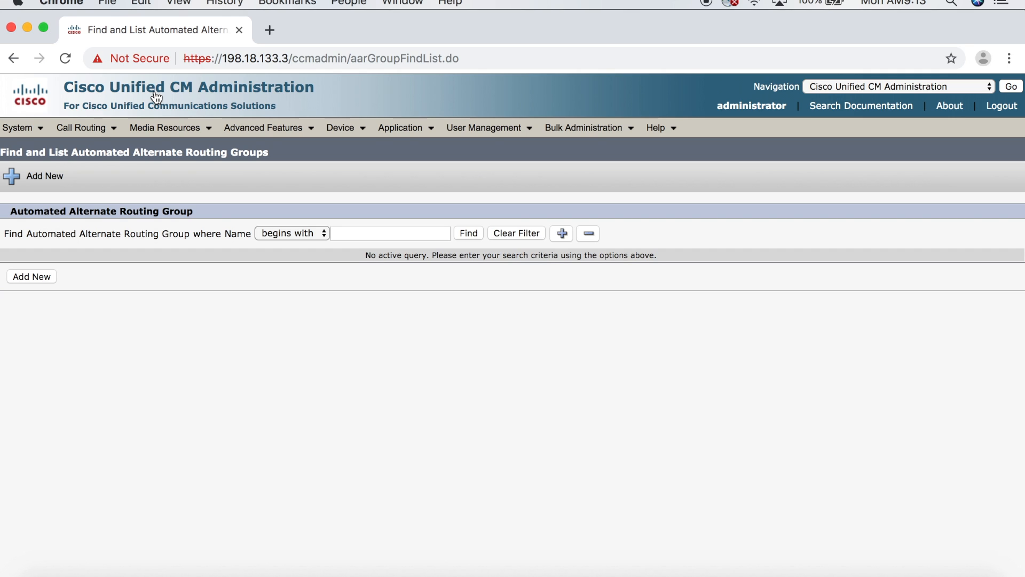
mouse_move(116, 127)
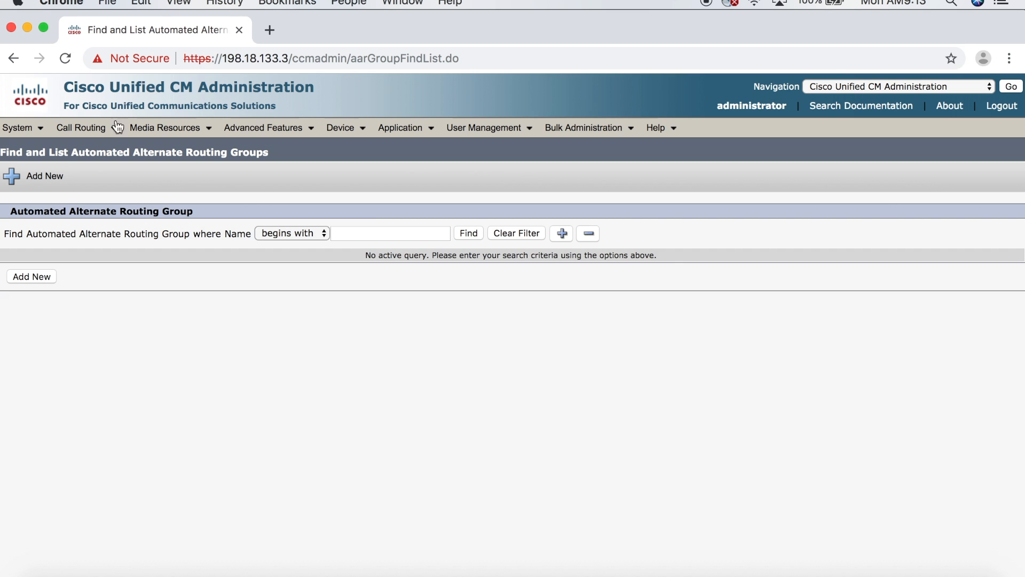
click(32, 276)
text(DALLAS)
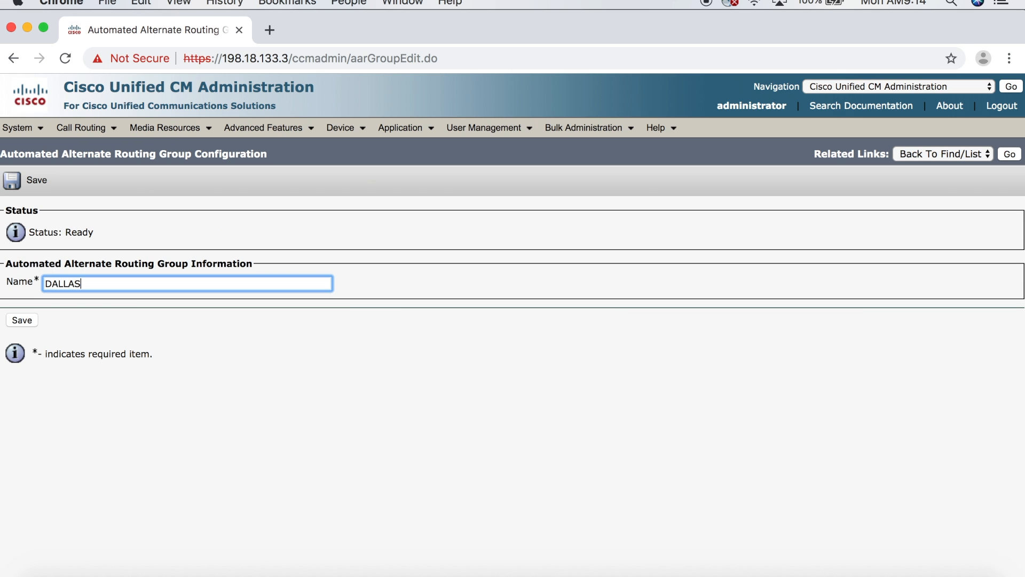
text(_AAR)
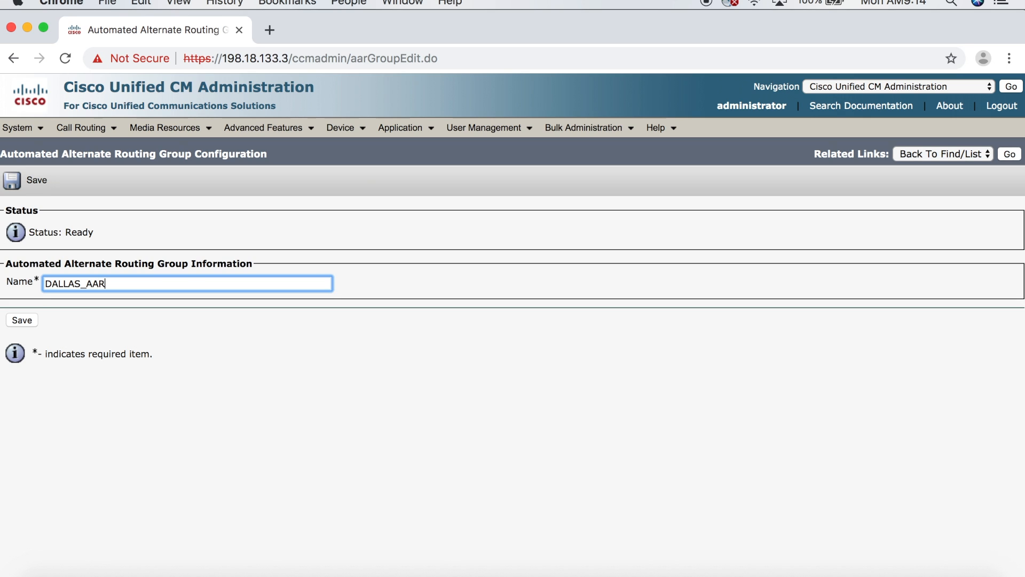
click(21, 321)
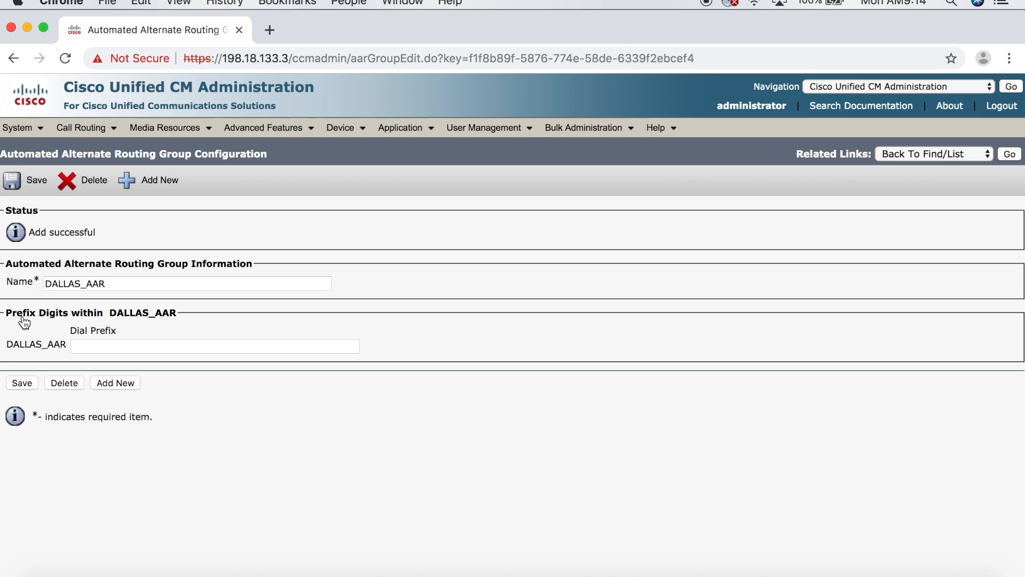
Give DALLAS_AAR dial prefix 9, then add and save a new NYC_AAR group.
click(215, 345)
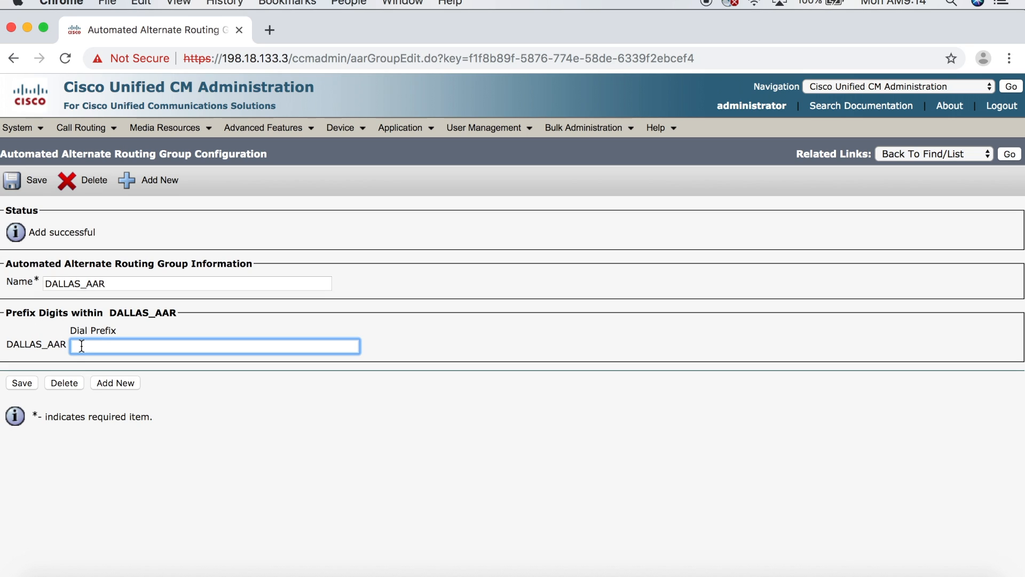
text(9)
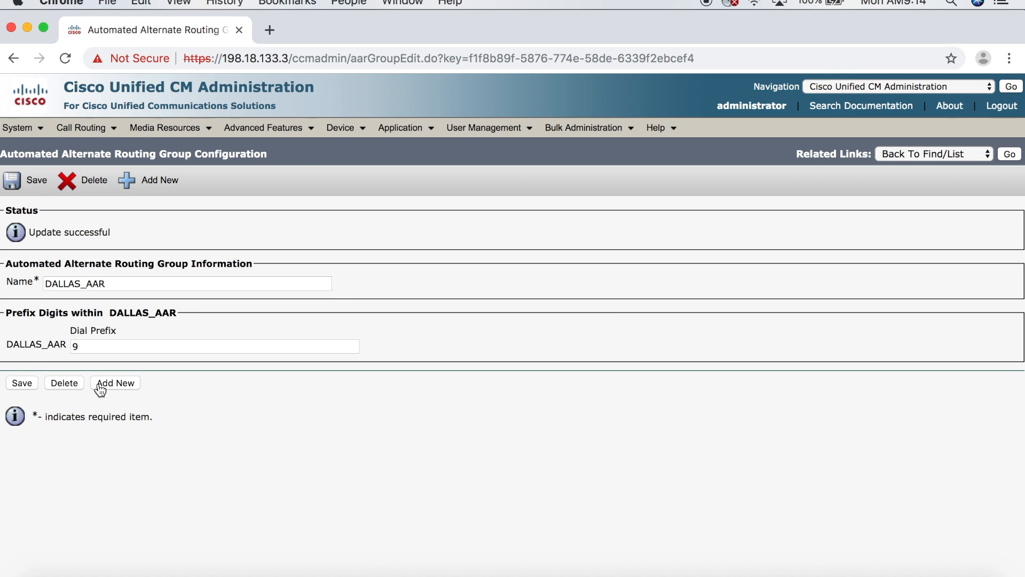
click(115, 383)
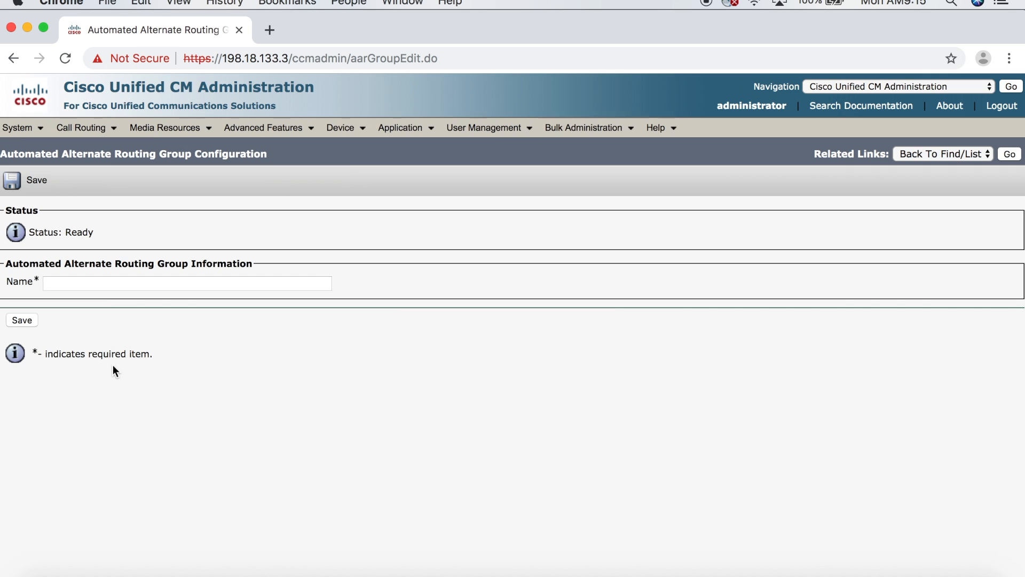
click(186, 283)
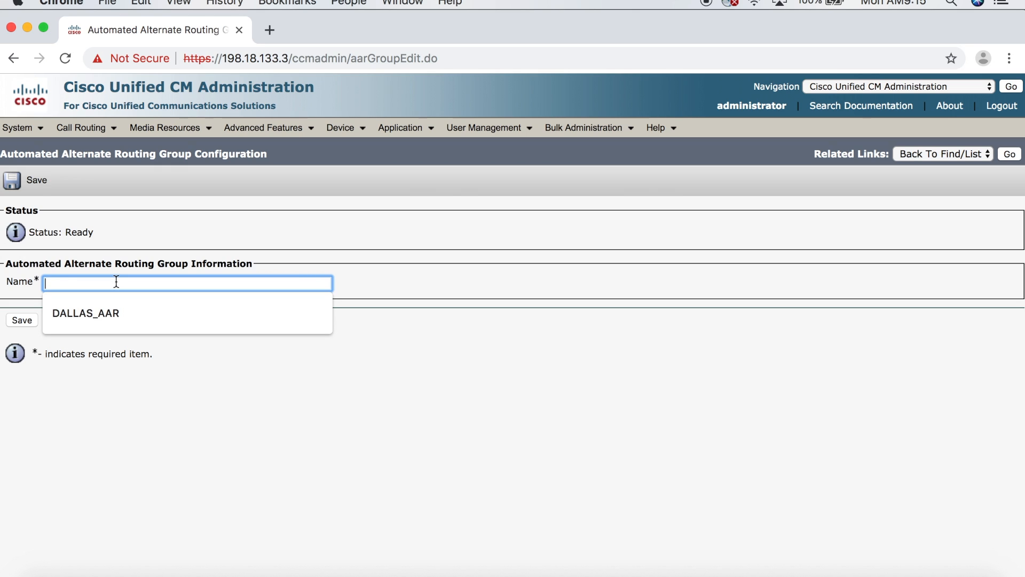
text(NYC)
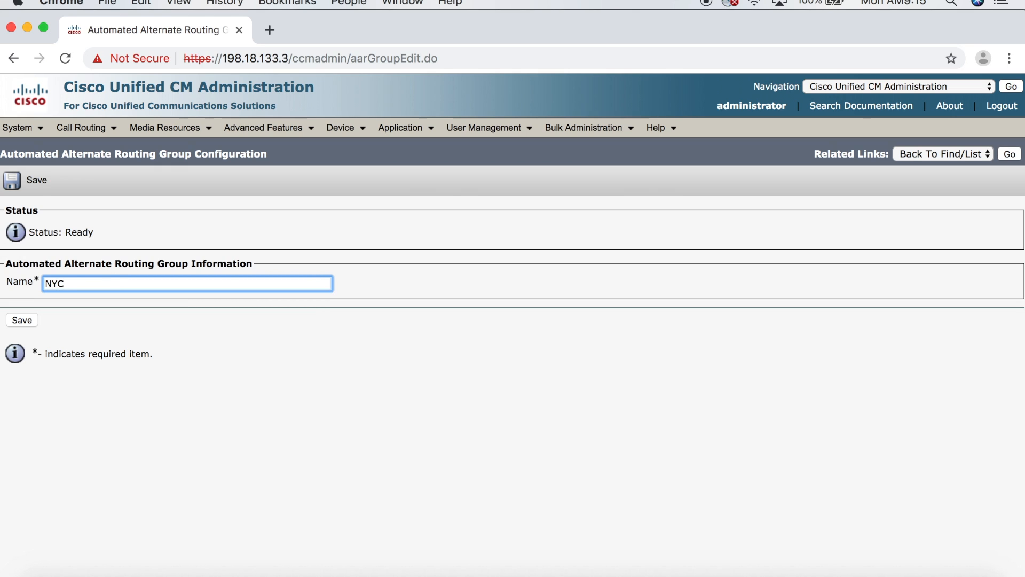
click(22, 320)
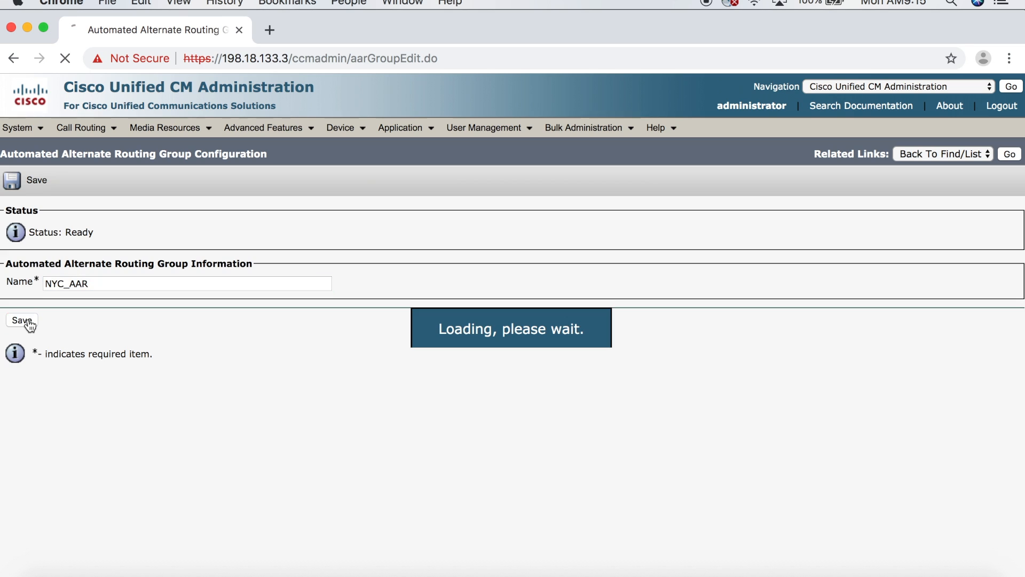
click(22, 320)
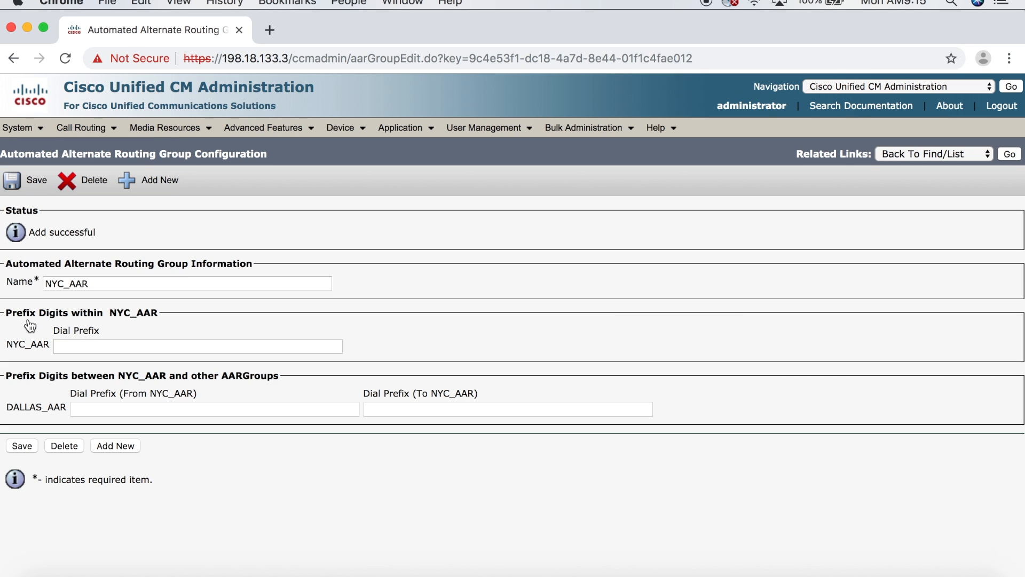
mouse_move(24, 312)
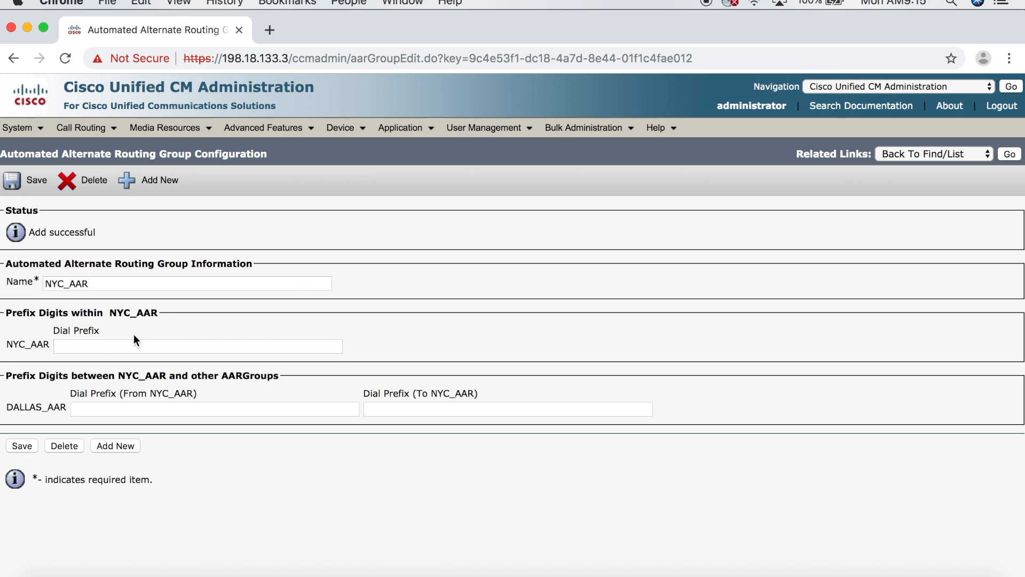
Give NYC_AAR dial prefix 9 and prefix 91 to and from DALLAS_AAR, then save.
text(9)
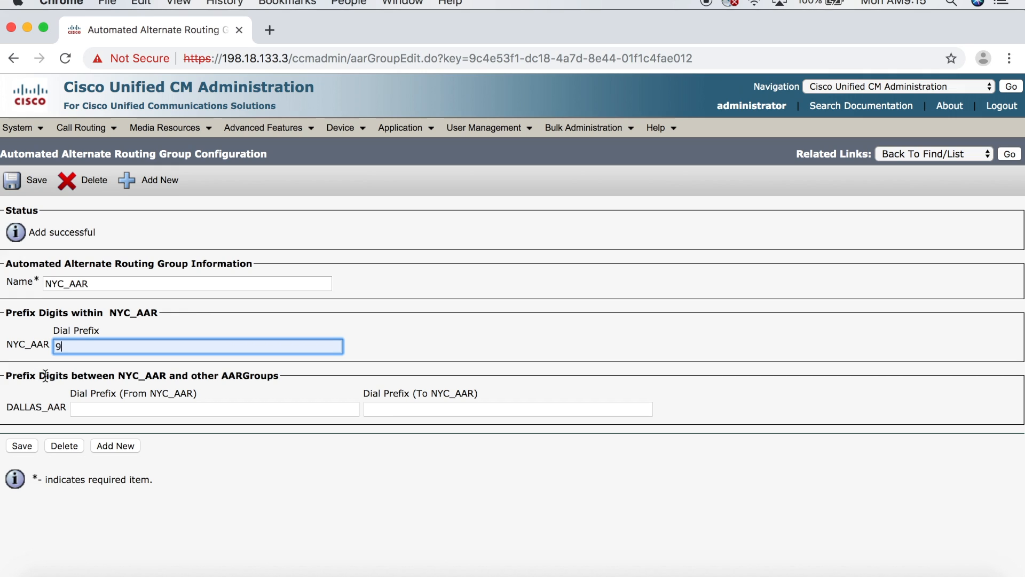
mouse_move(278, 375)
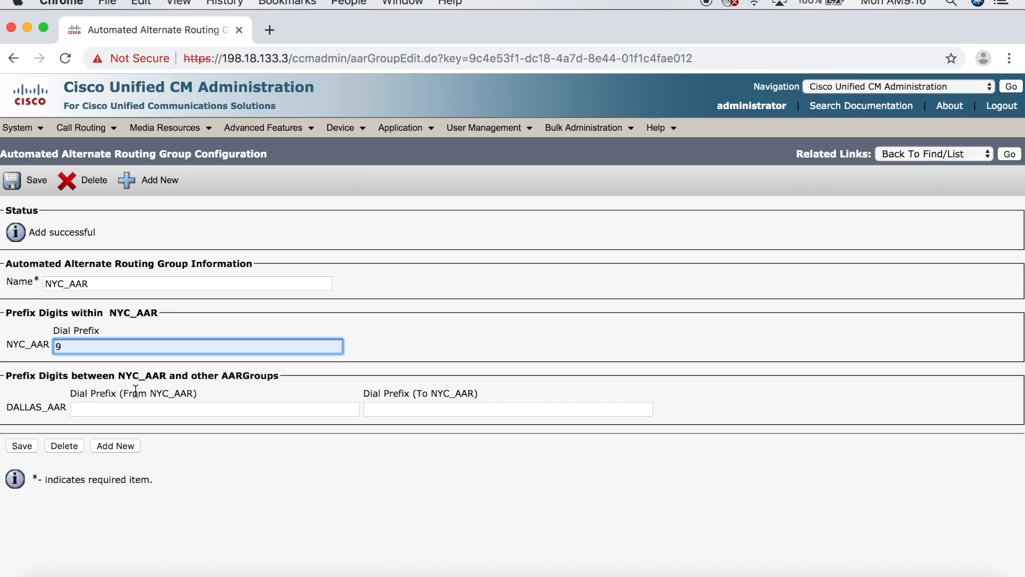
double_click(135, 393)
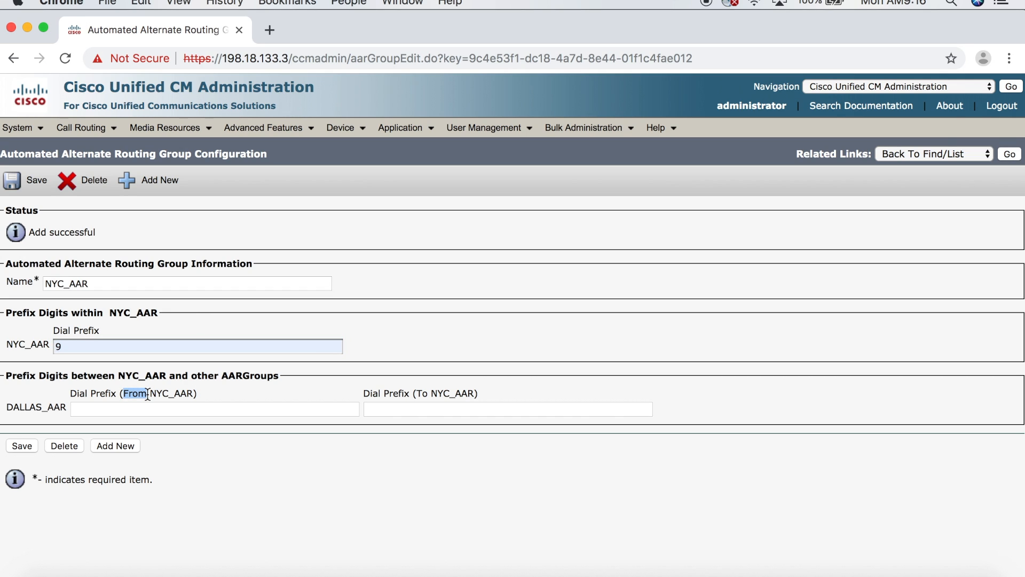
mouse_move(46, 406)
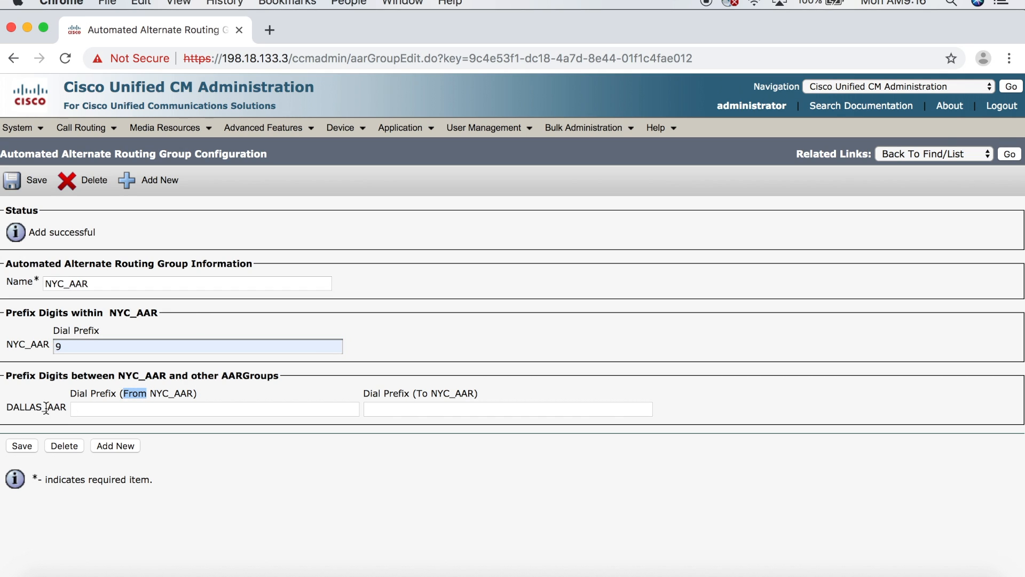
mouse_move(58, 420)
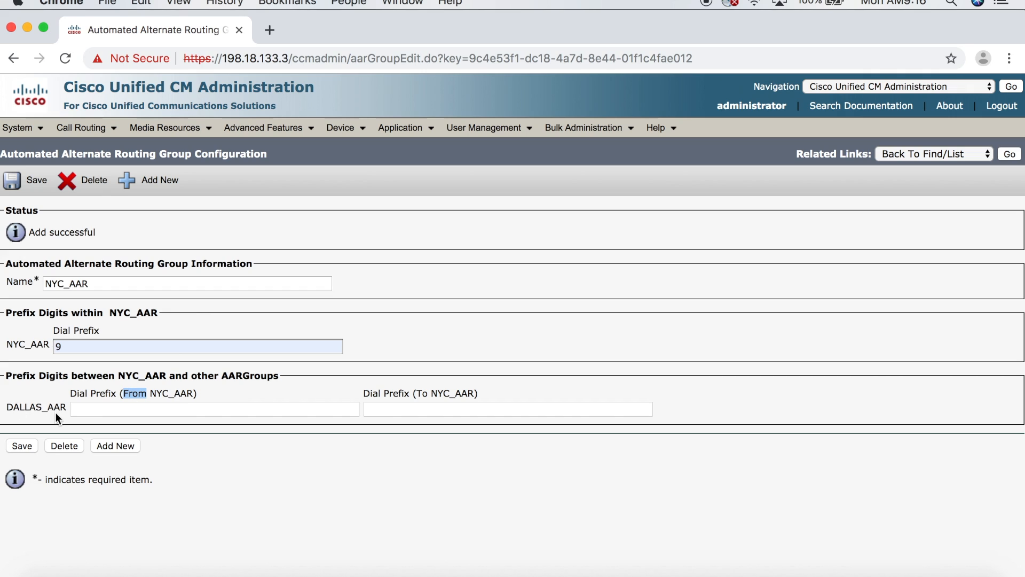
text(9)
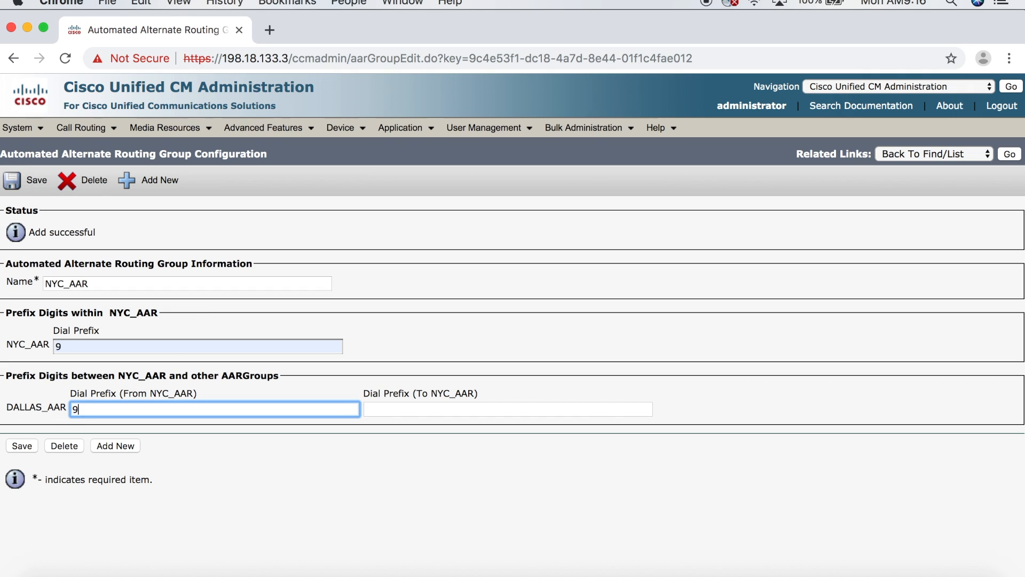
text(1)
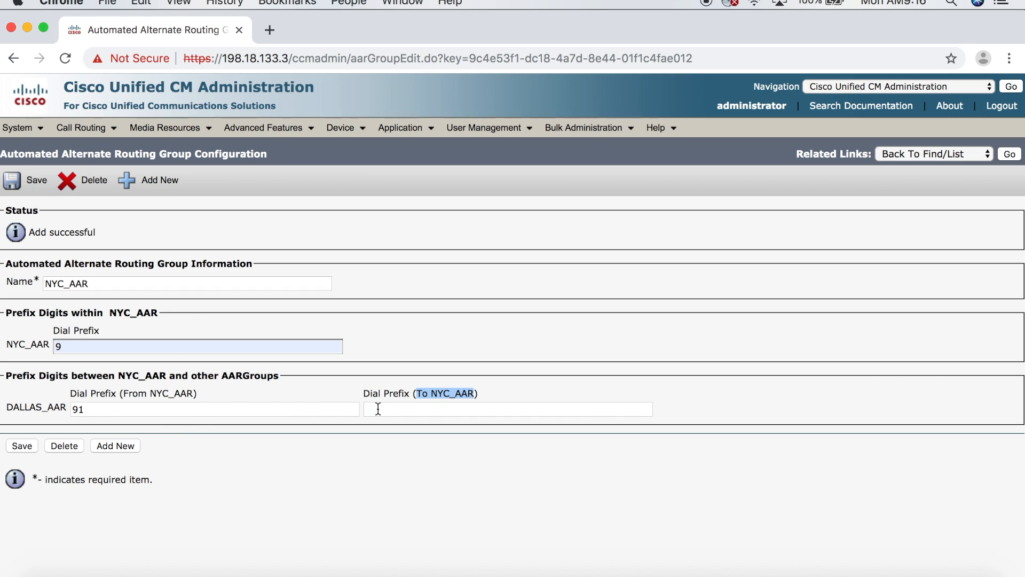
text(91)
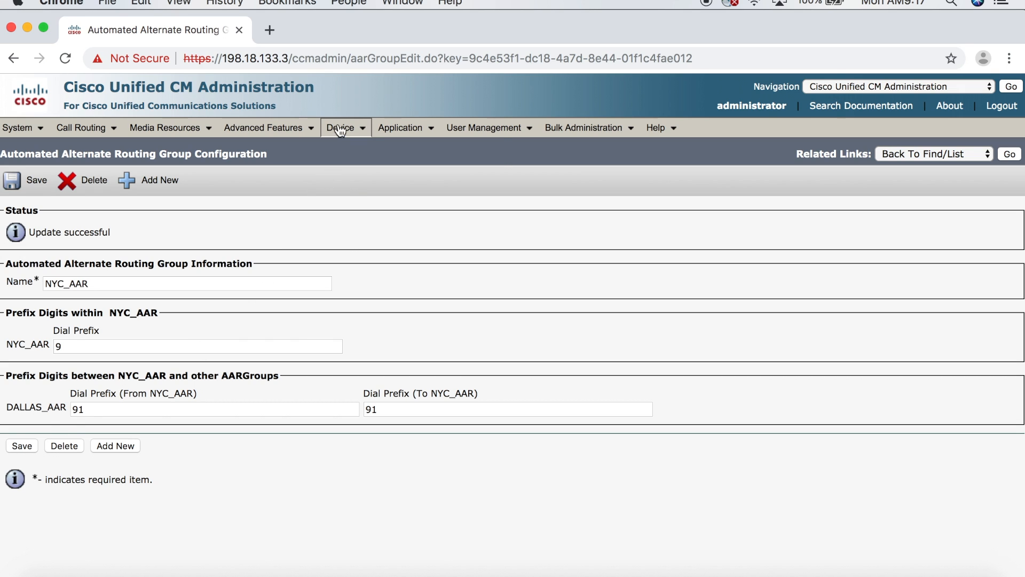
click(358, 201)
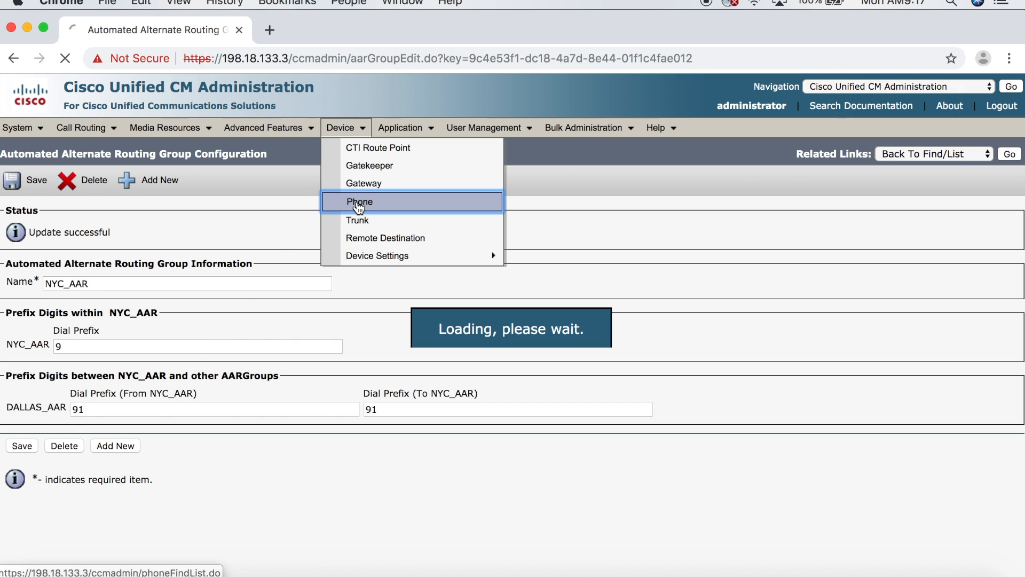
click(358, 202)
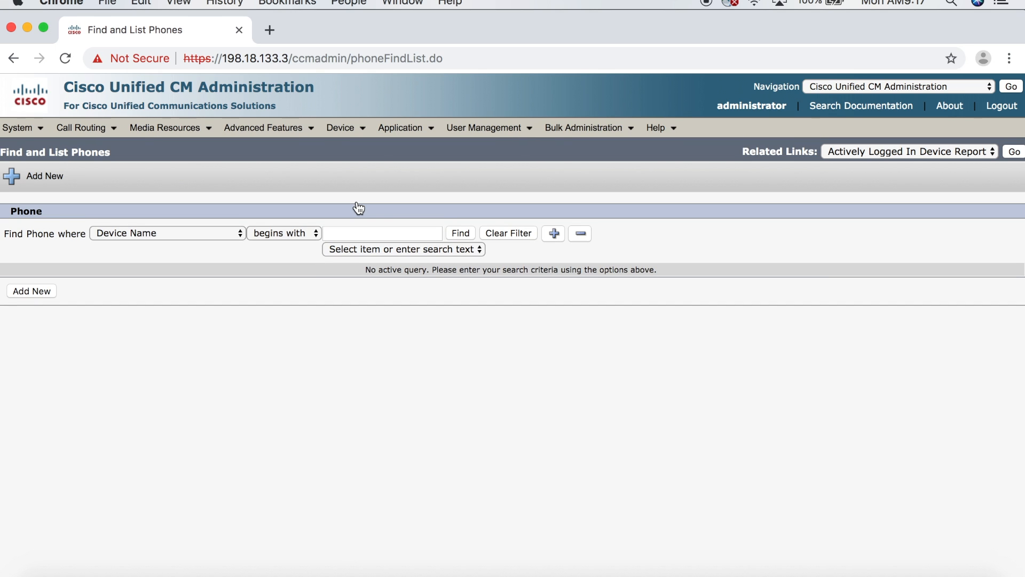
mouse_move(461, 241)
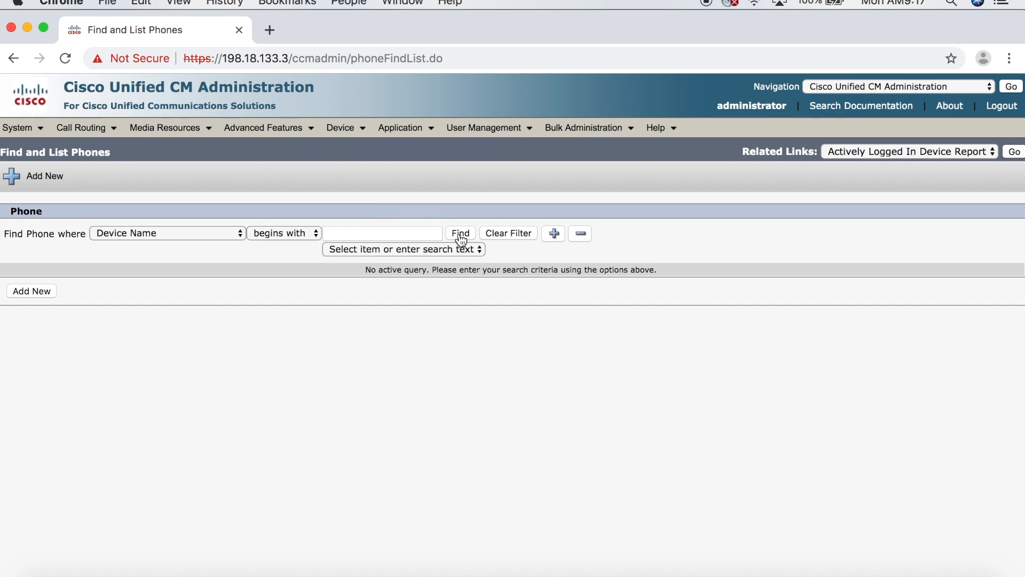
click(460, 234)
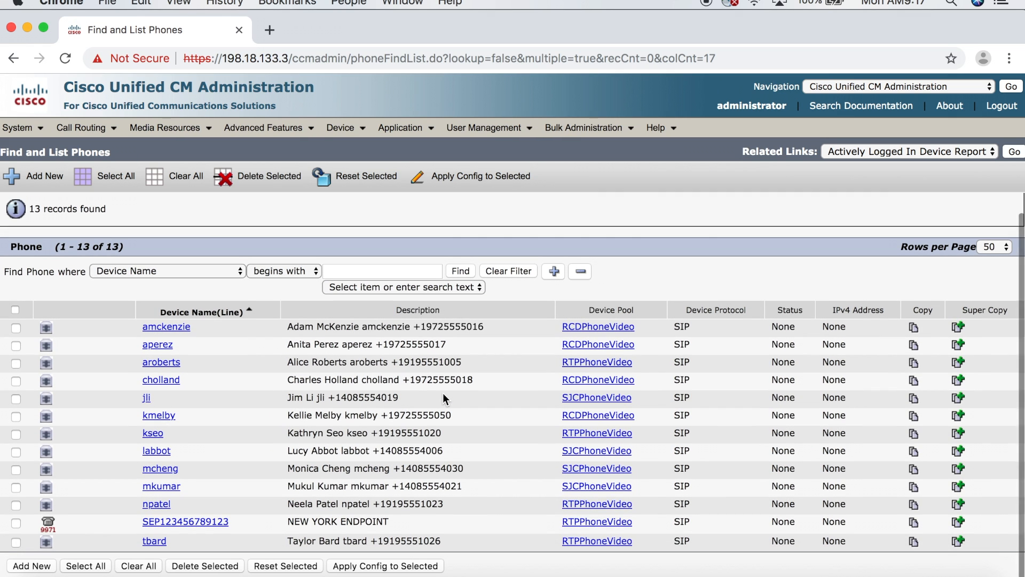
mouse_move(312, 521)
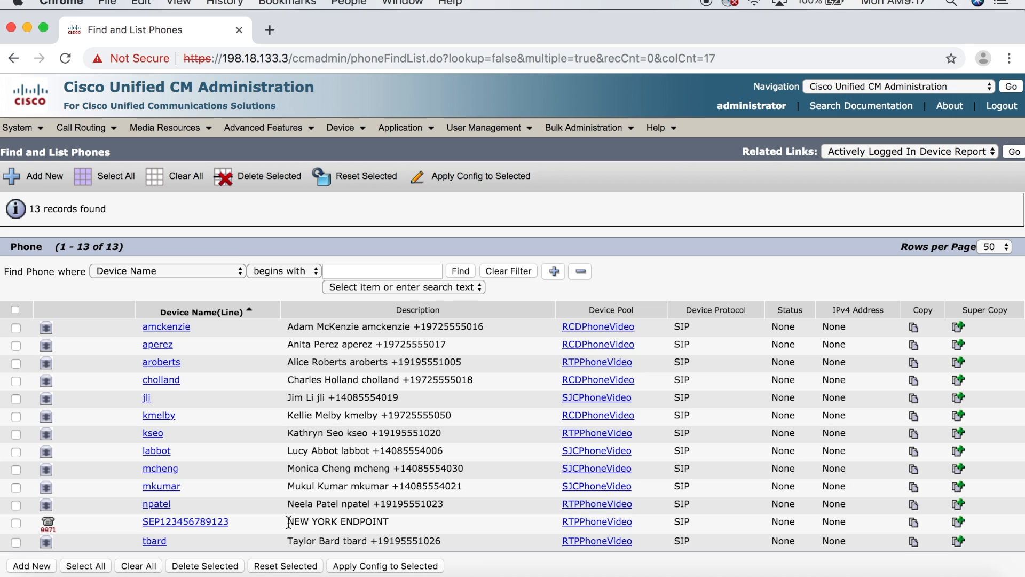
click(185, 522)
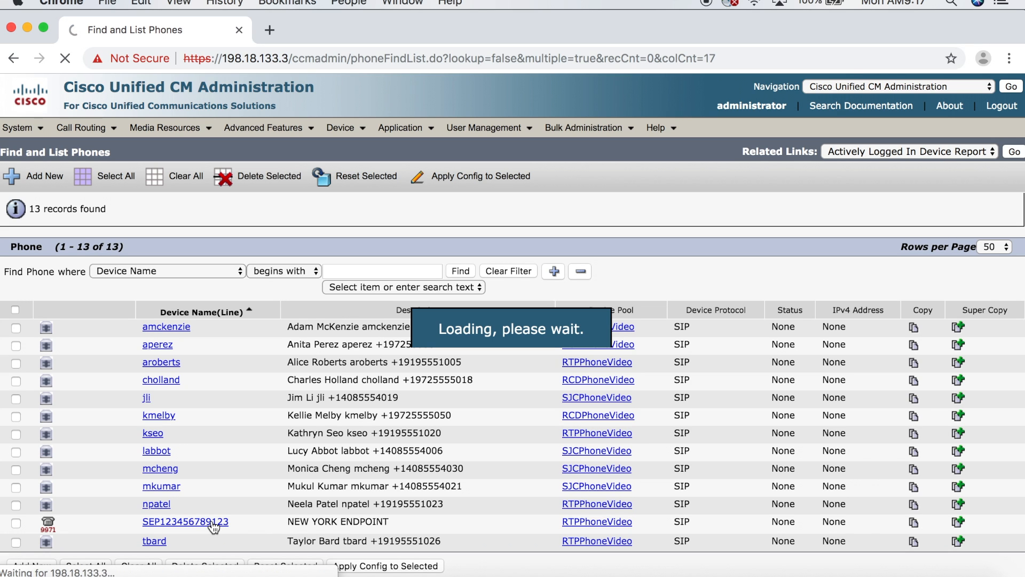
click(185, 521)
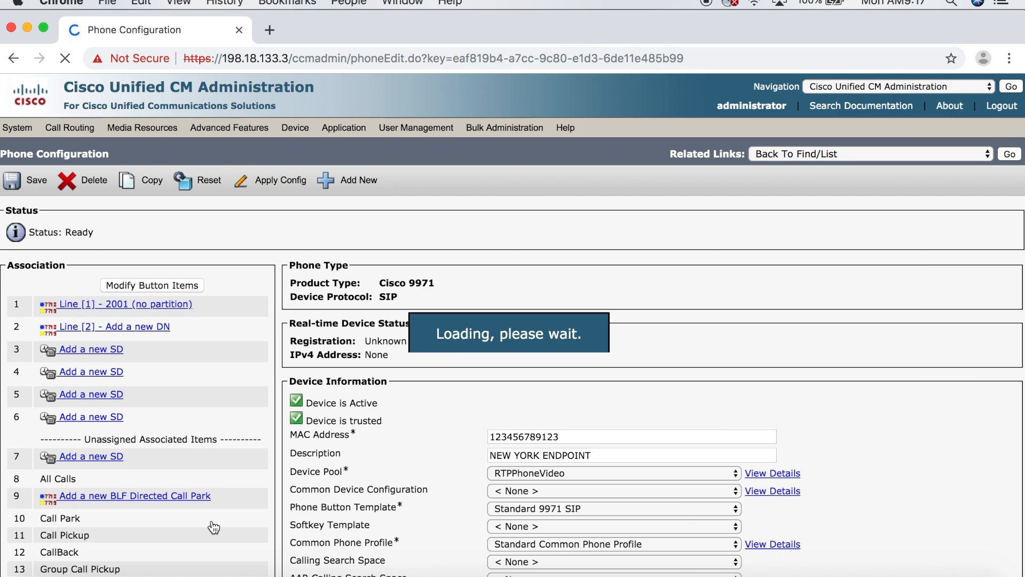
click(122, 304)
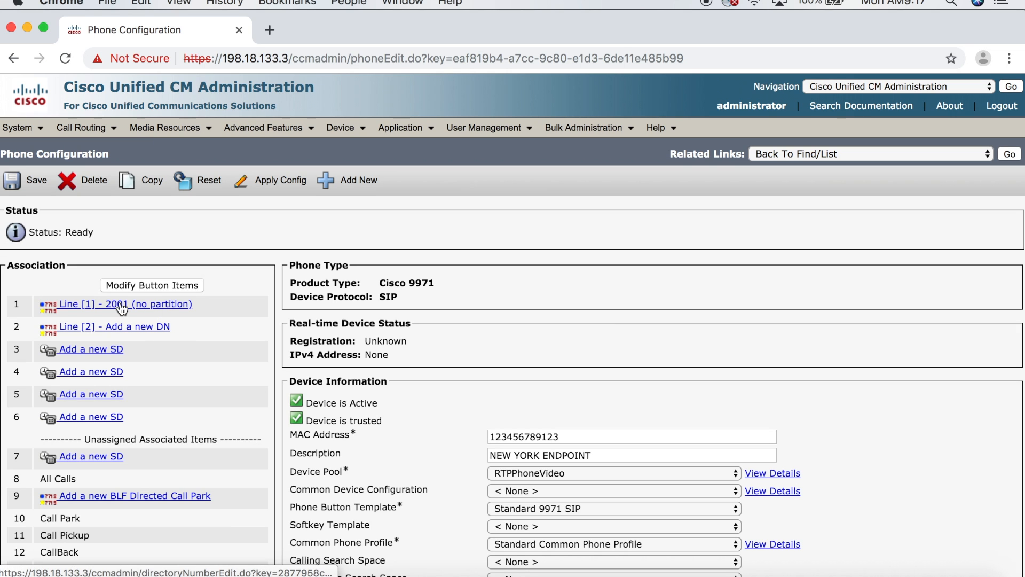
click(122, 303)
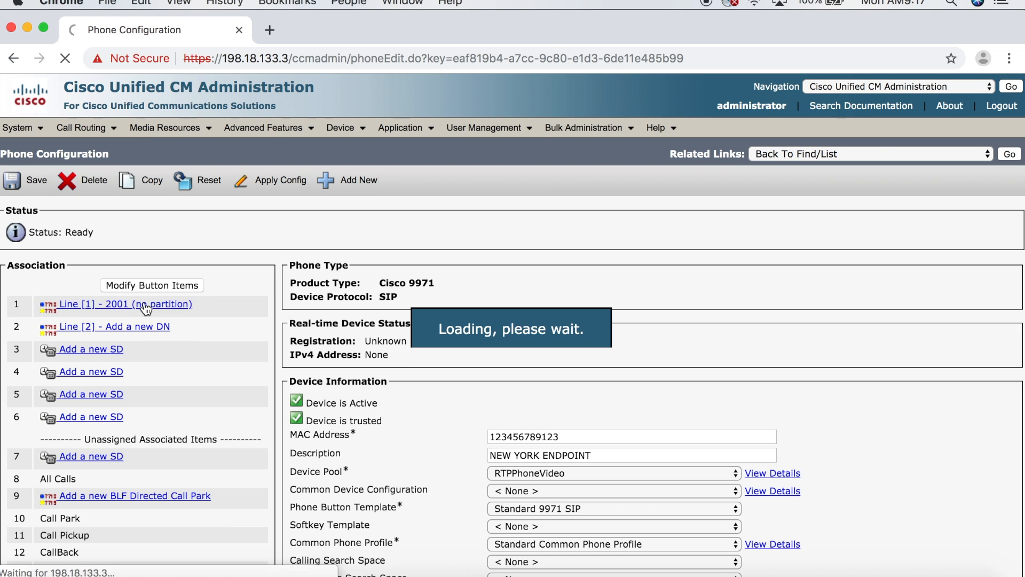
click(125, 304)
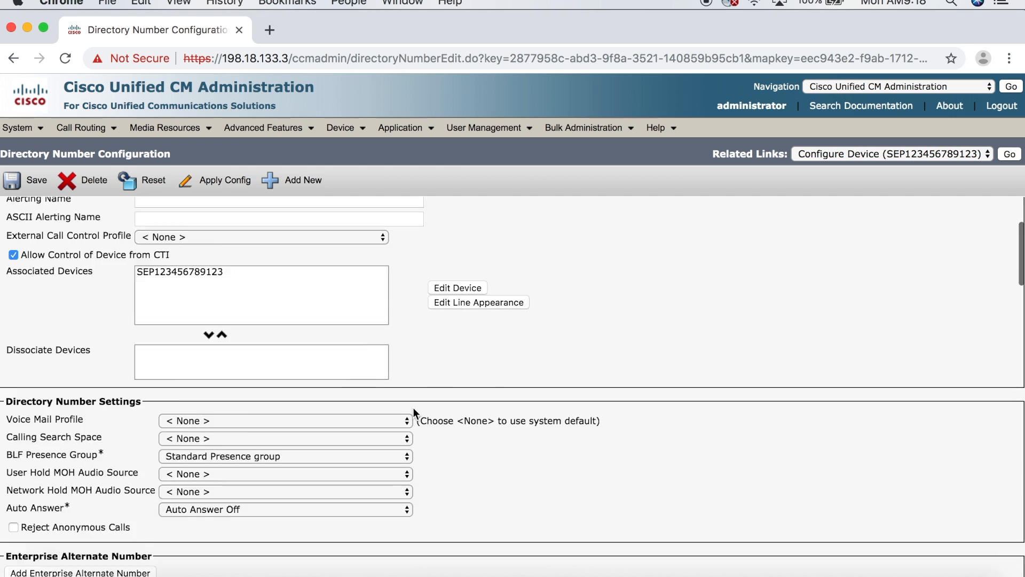
scroll(down, 3)
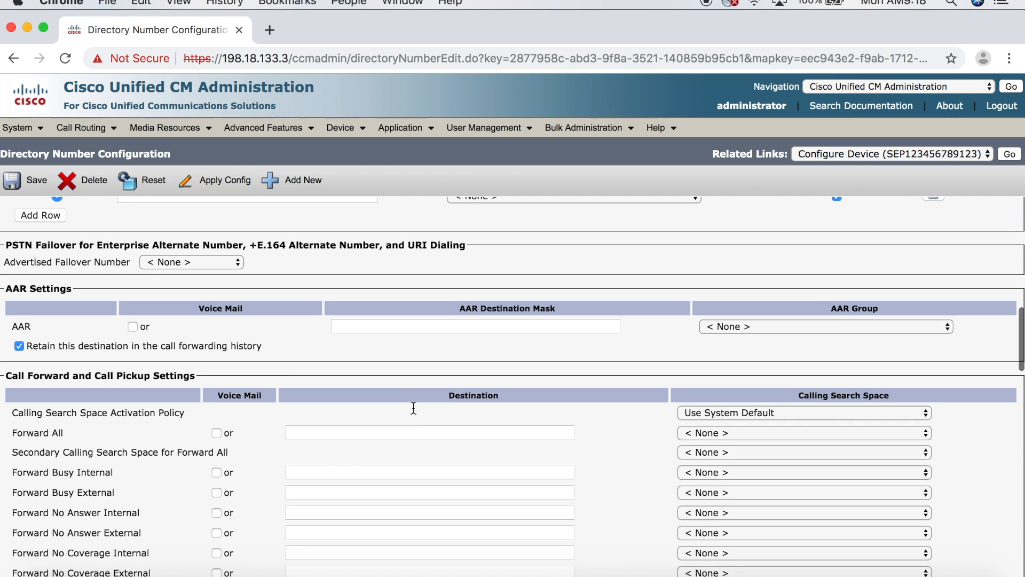
mouse_move(65, 288)
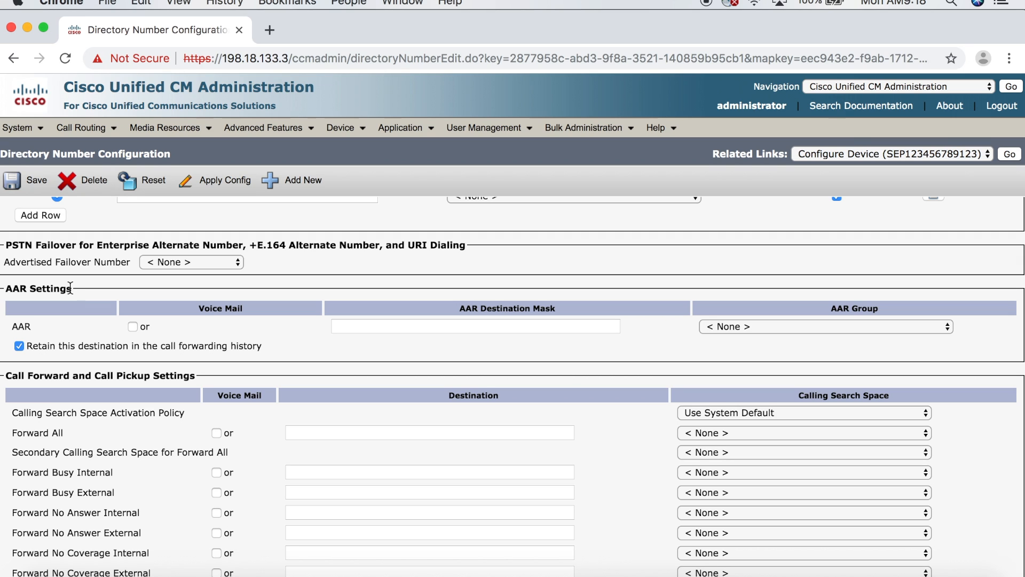
mouse_move(192, 313)
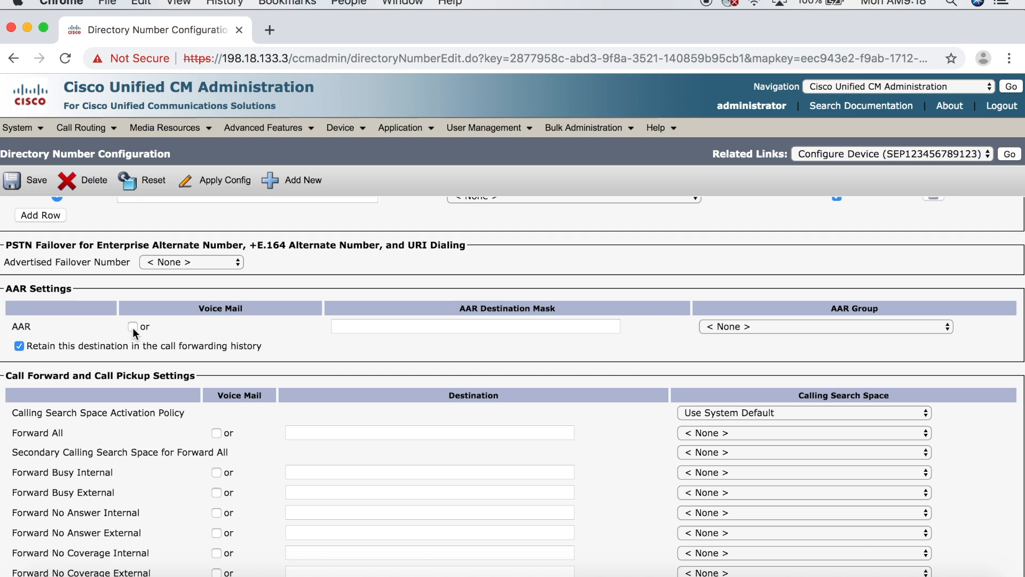
click(132, 325)
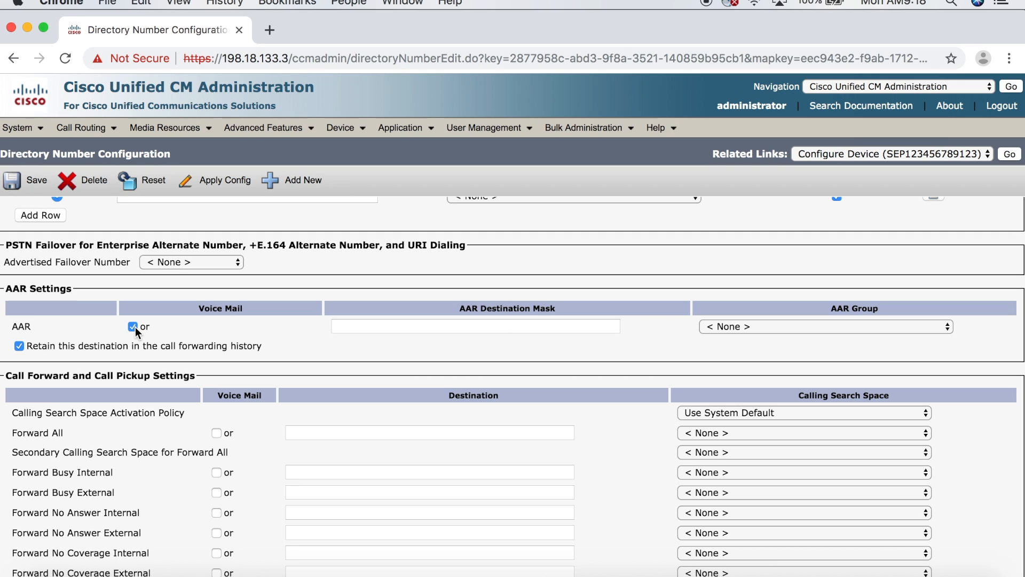
click(133, 327)
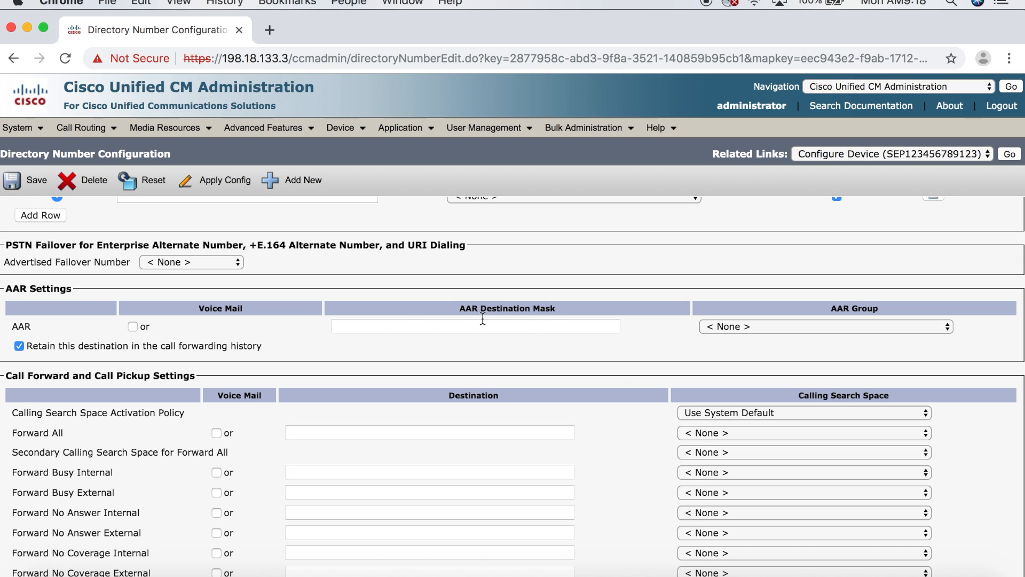
mouse_move(500, 325)
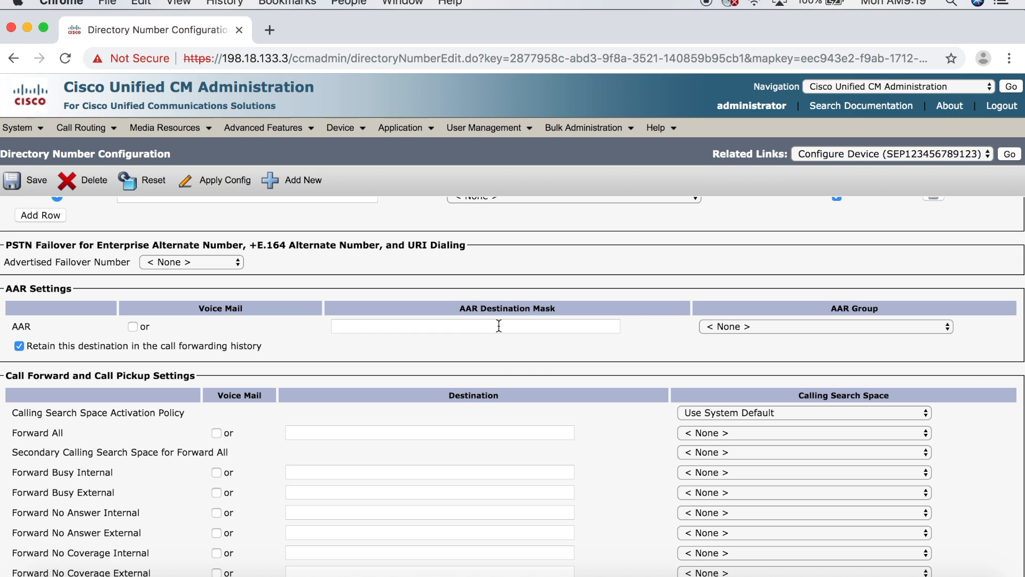
Enter 214555XXXX as line 2001's AAR Destination Mask.
click(475, 326)
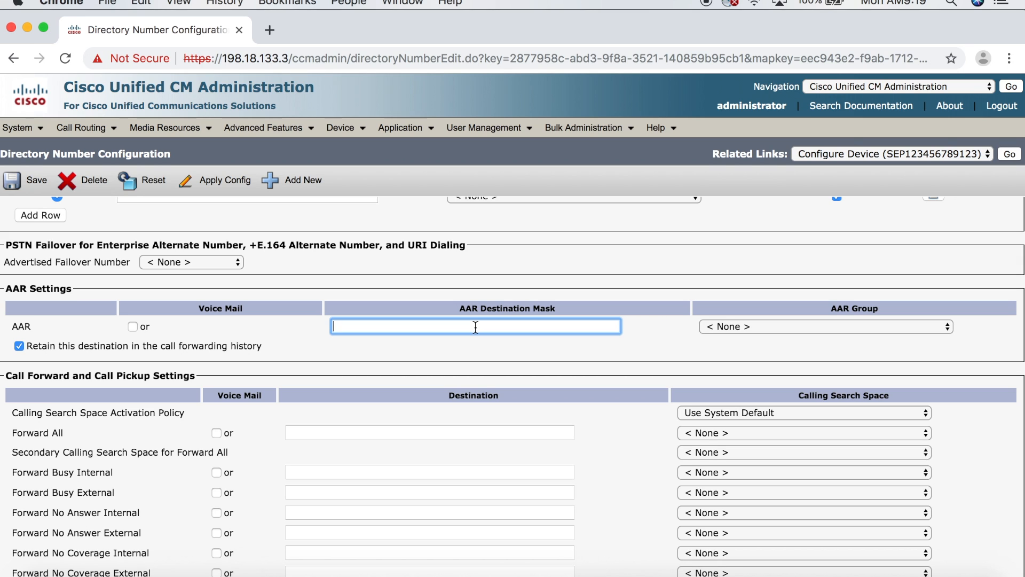
text(214555)
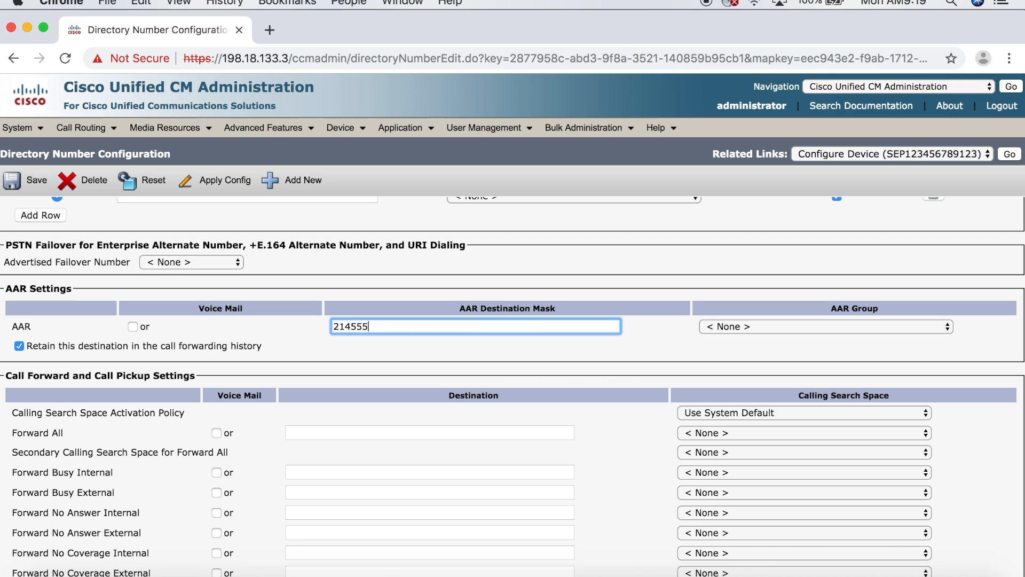
text(XXX)
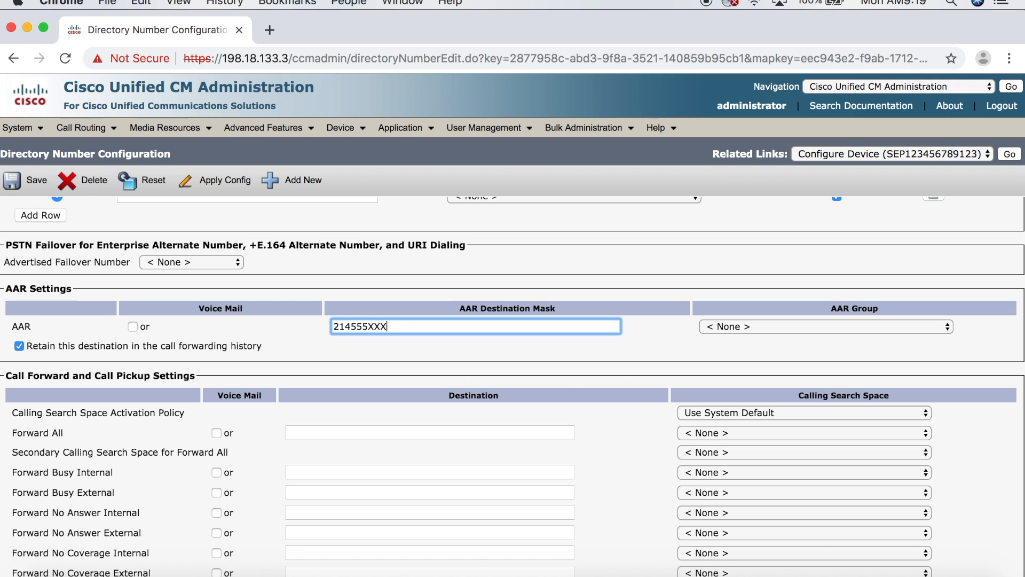
text(X)
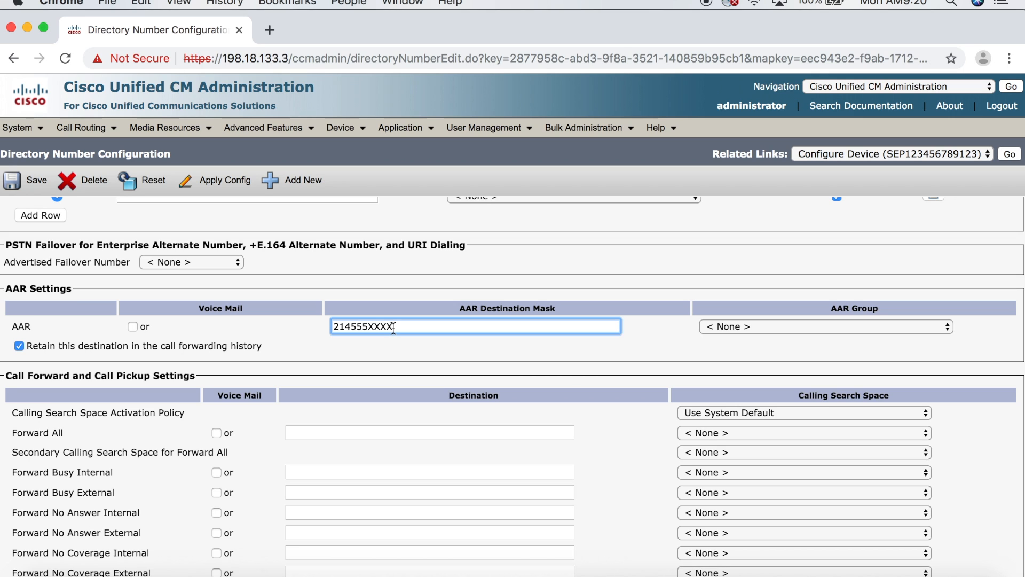
click(824, 326)
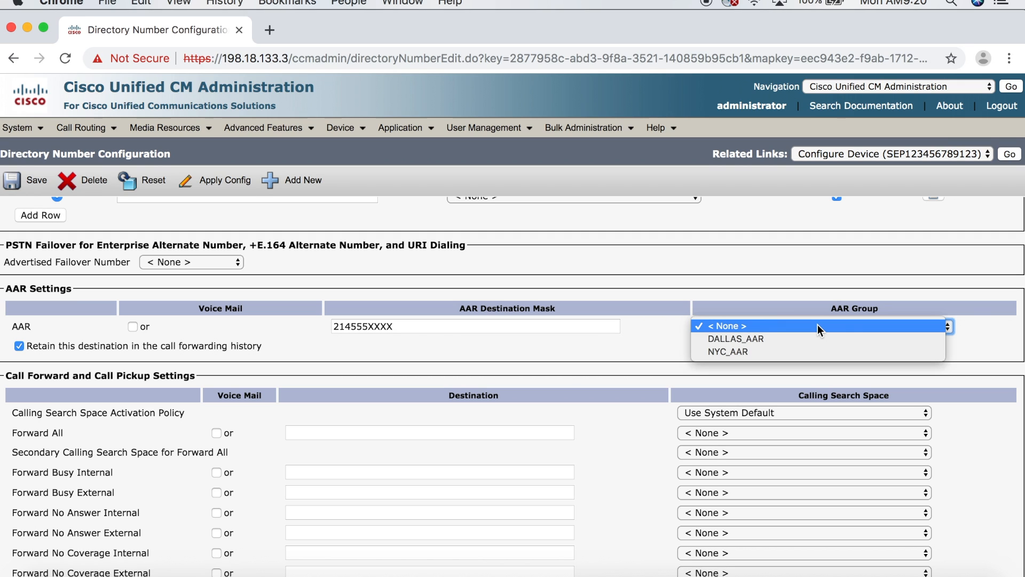
mouse_move(804, 351)
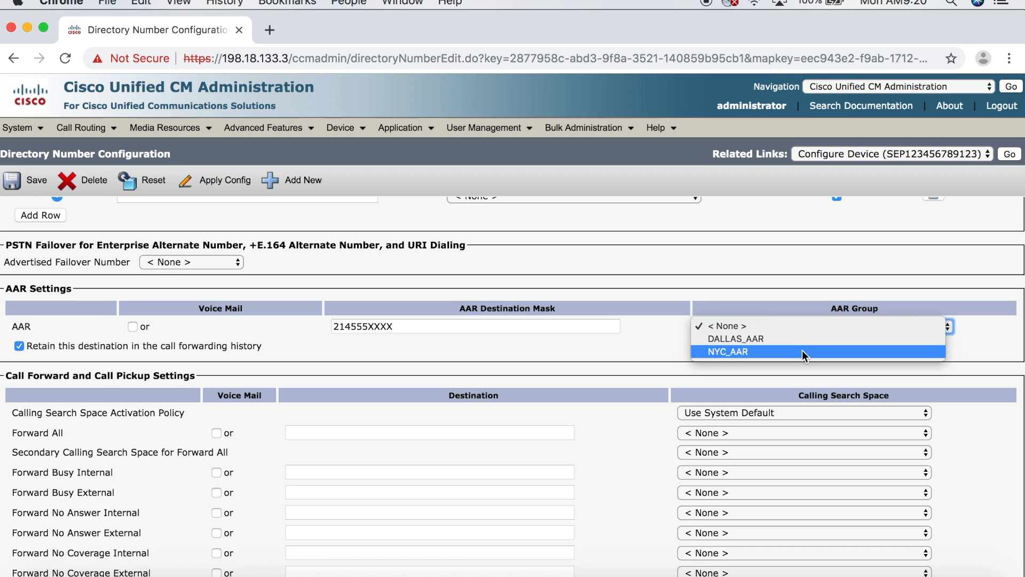
Assign AAR group NYC_AAR to line 2001 and save the directory number.
click(726, 352)
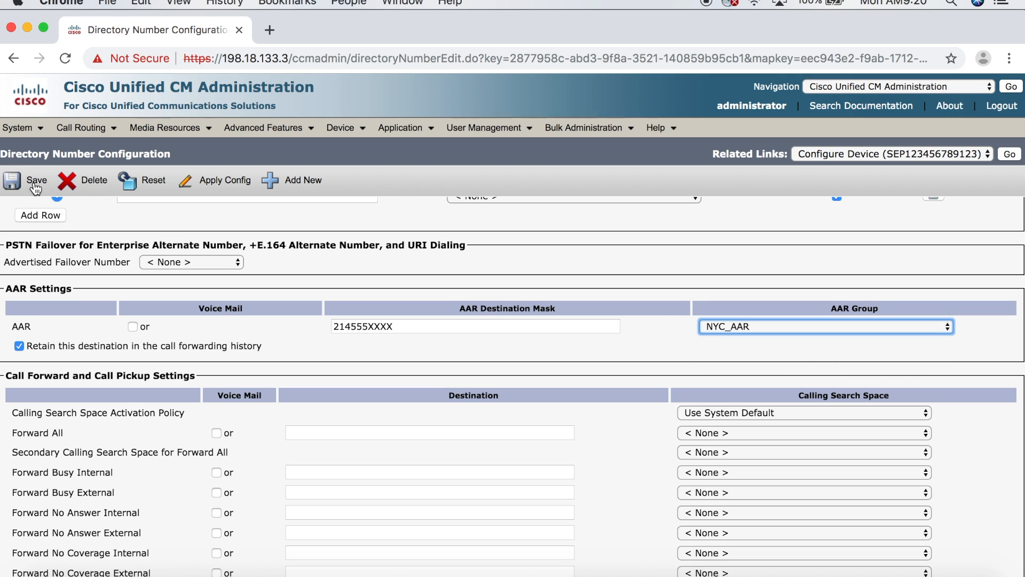
click(26, 187)
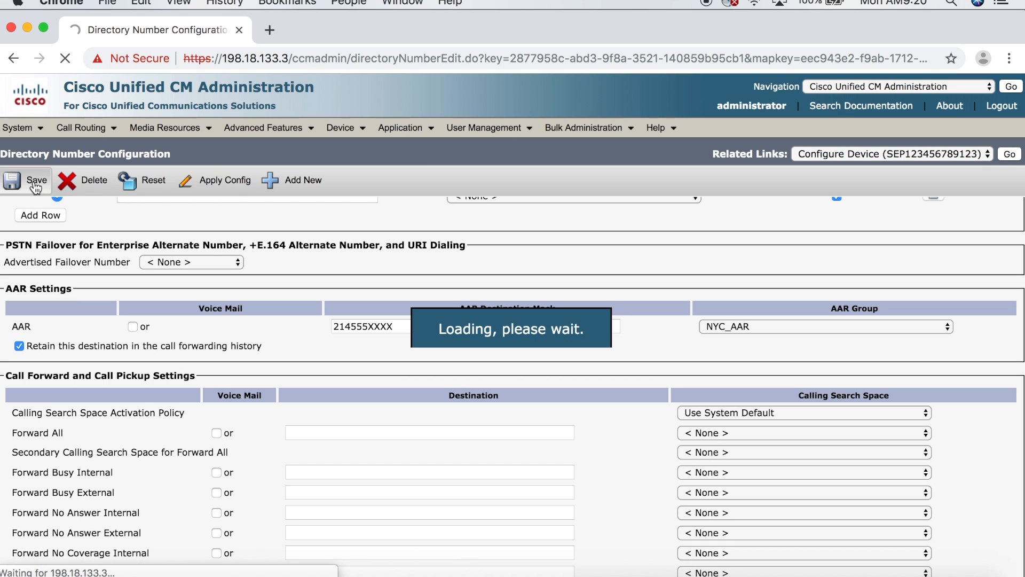
click(27, 186)
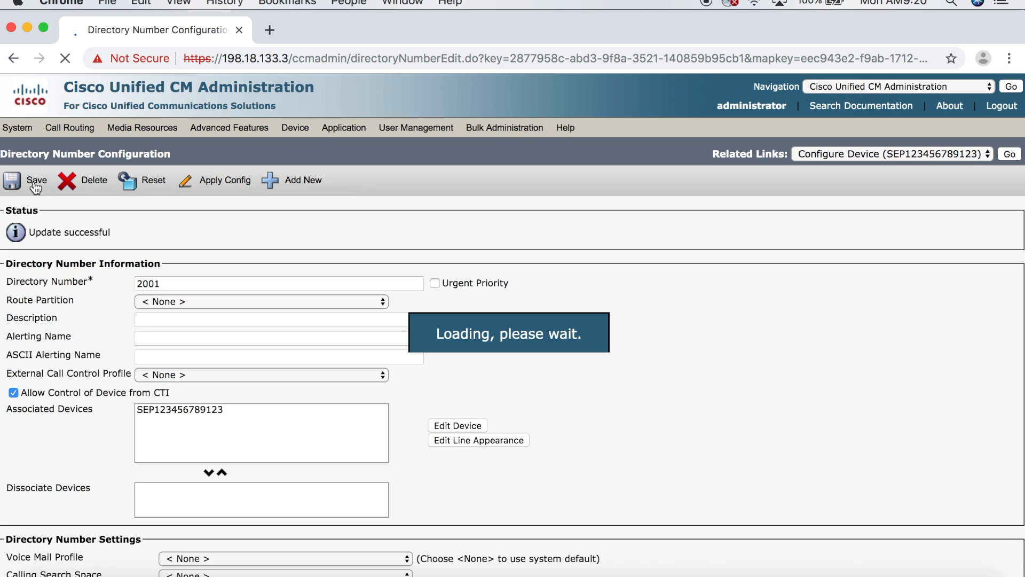